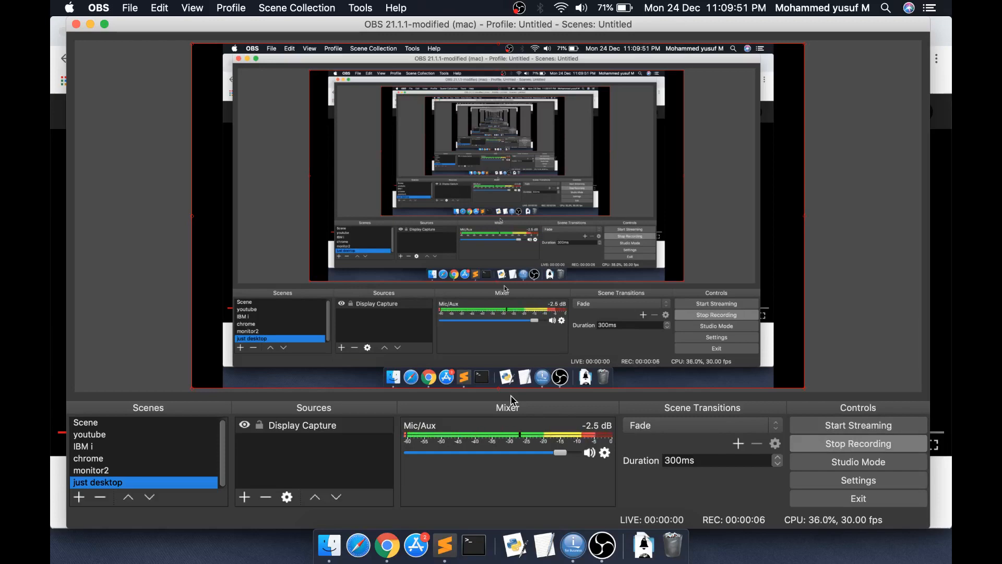
Watch the Adding New Student RPGLE lesson in full screen from 9:54
{"action": "left_click", "coordinate": [381, 544]}
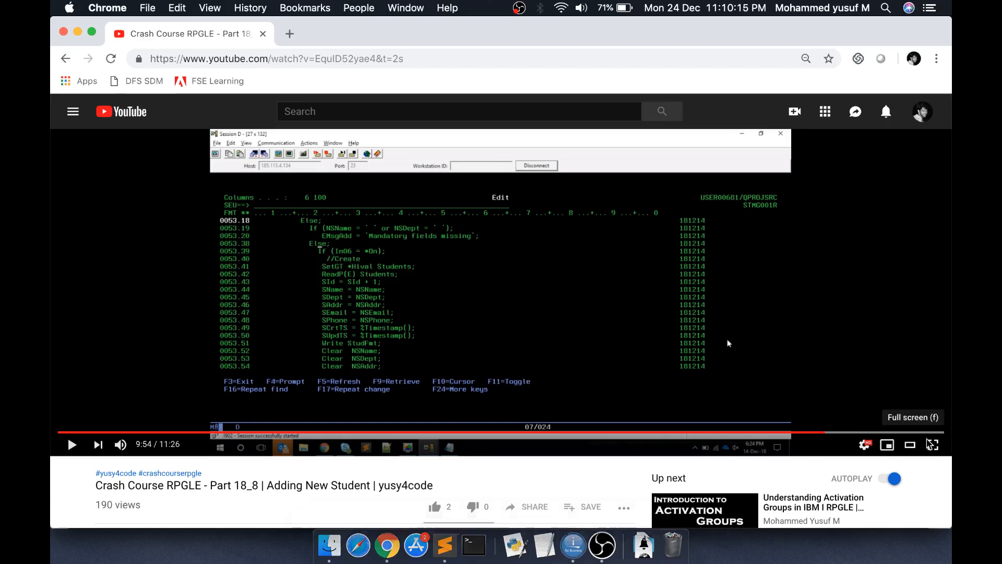
{"action": "left_click", "coordinate": [932, 445]}
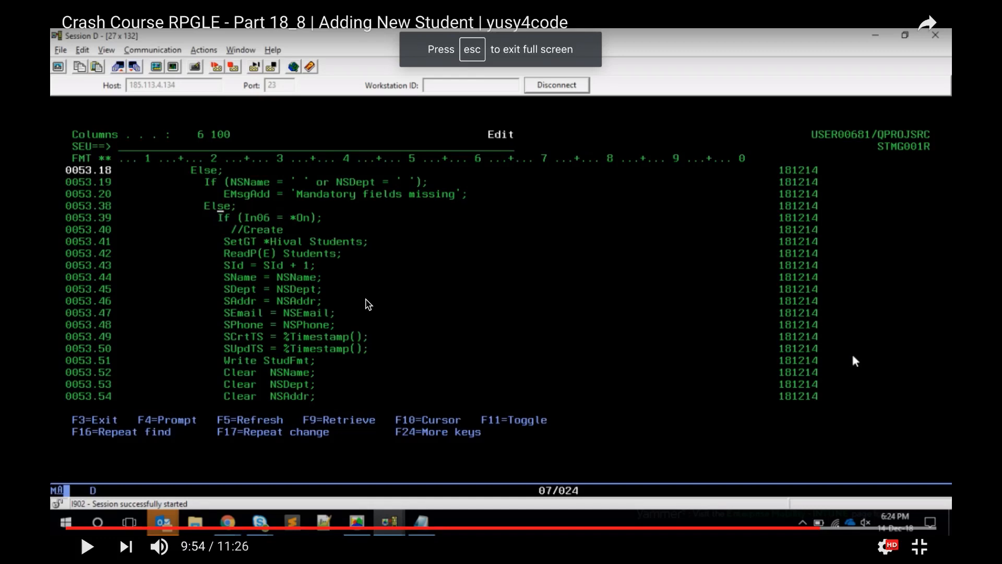
{"action": "mouse_move", "coordinate": [295, 295]}
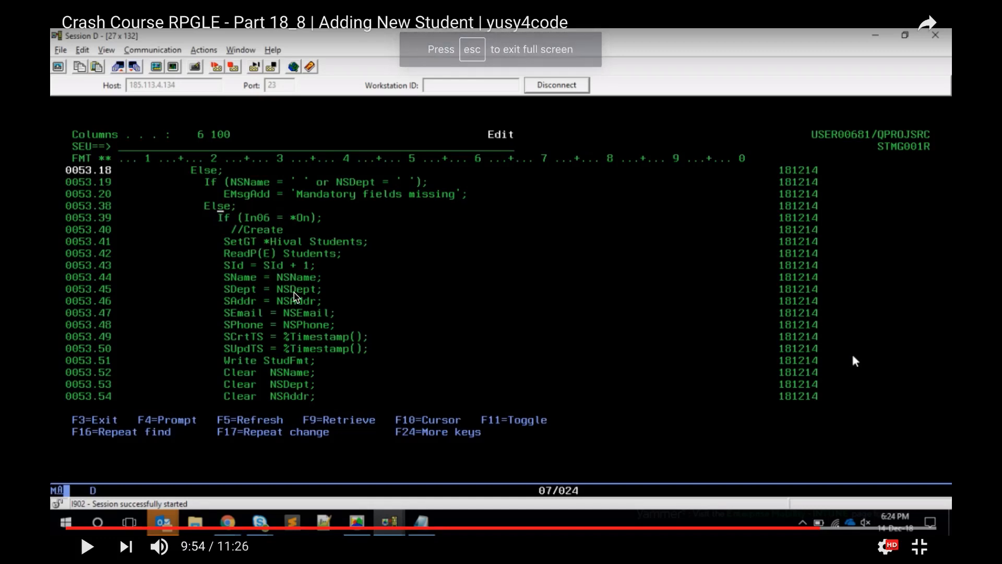
{"action": "mouse_move", "coordinate": [278, 198]}
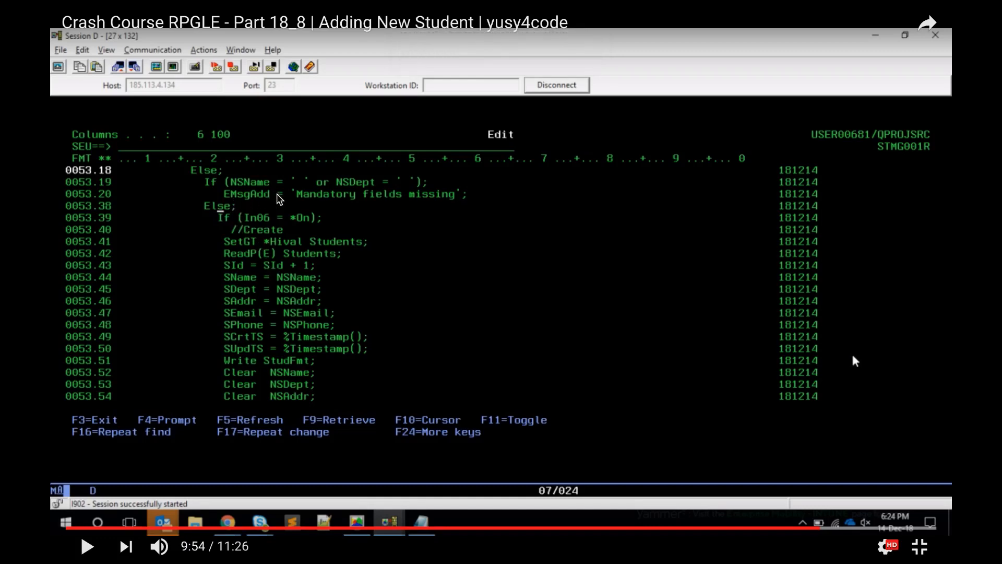
{"action": "mouse_move", "coordinate": [713, 446]}
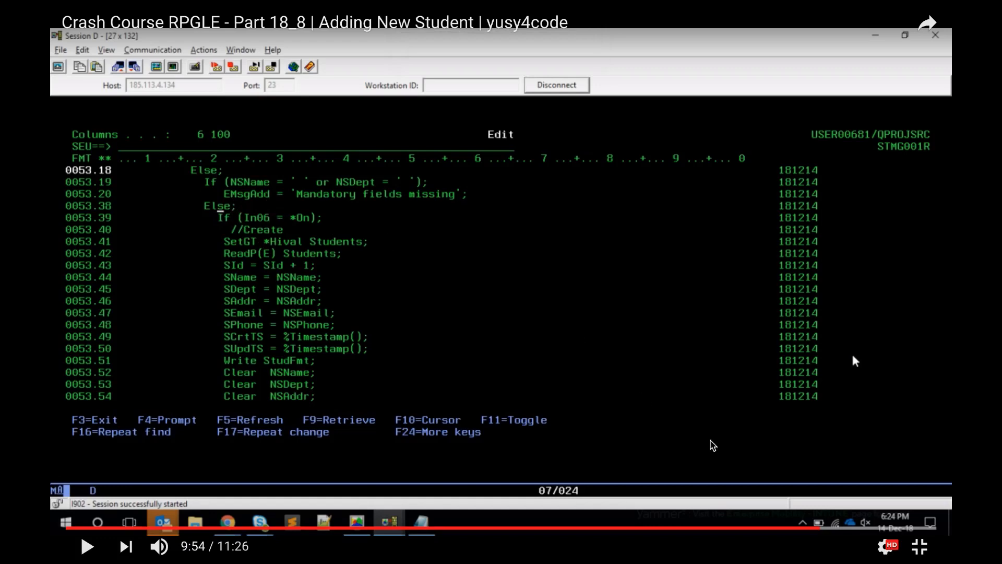
{"action": "mouse_move", "coordinate": [821, 529]}
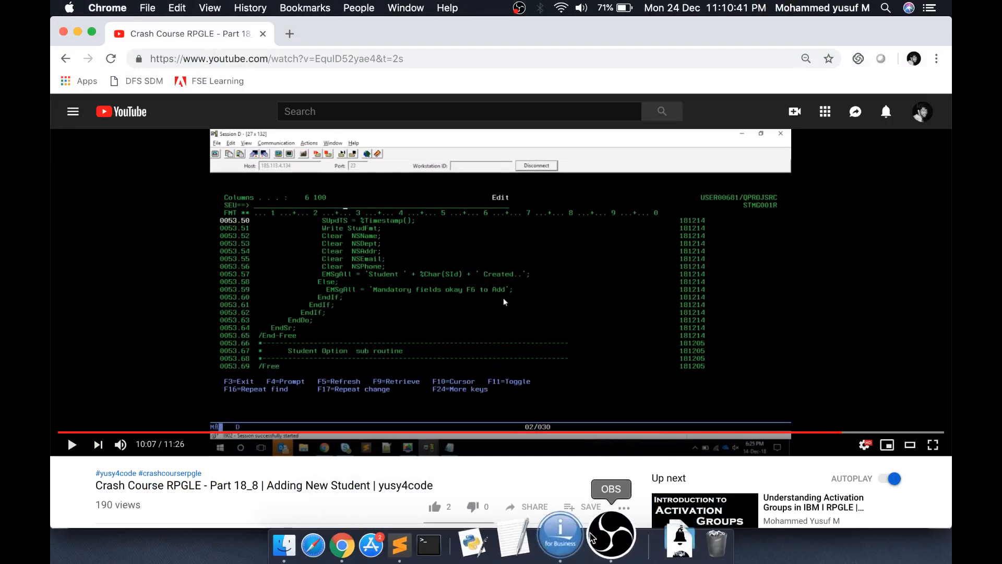
Launch the Student Management System via WRKMBRPDM and choose option 2, student login
{"action": "left_click", "coordinate": [642, 545]}
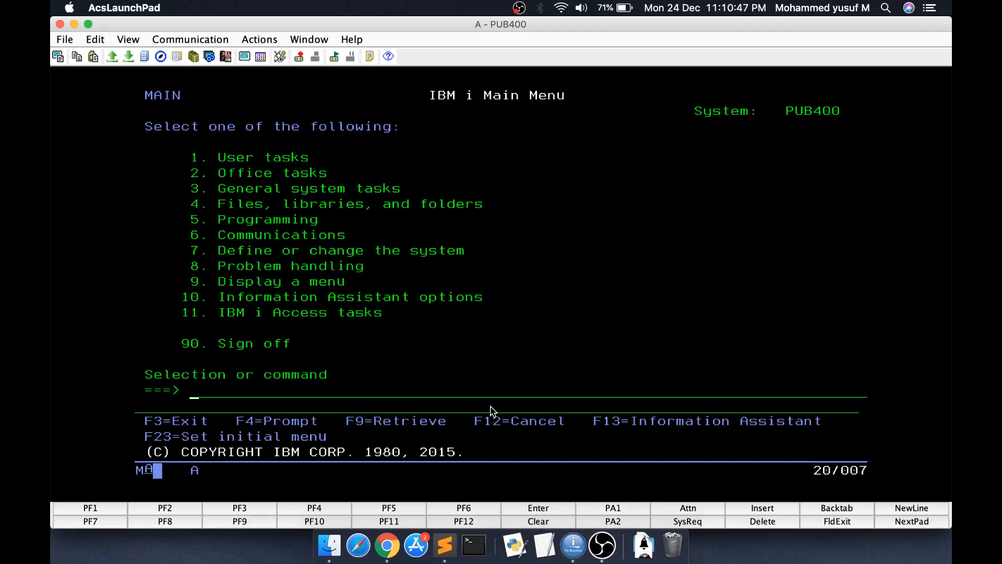
{"action": "type", "text": "wrkmbrpdm"}
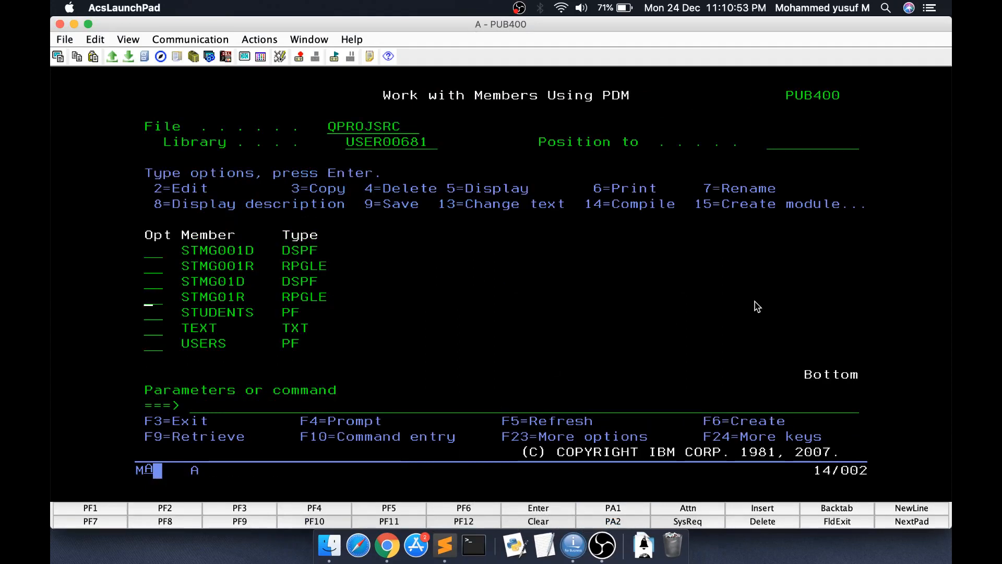
{"action": "key", "text": "Enter"}
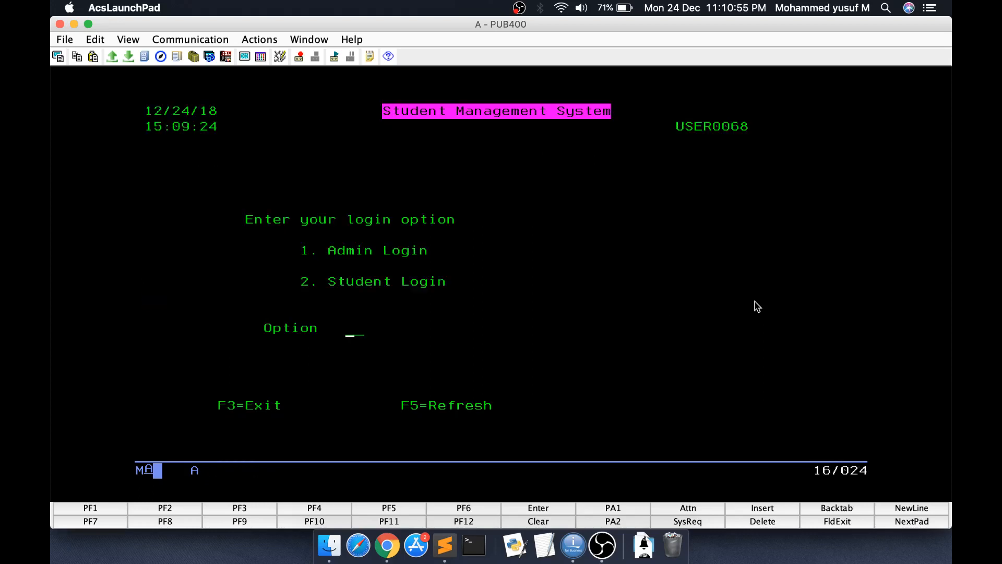
{"action": "type", "text": "2"}
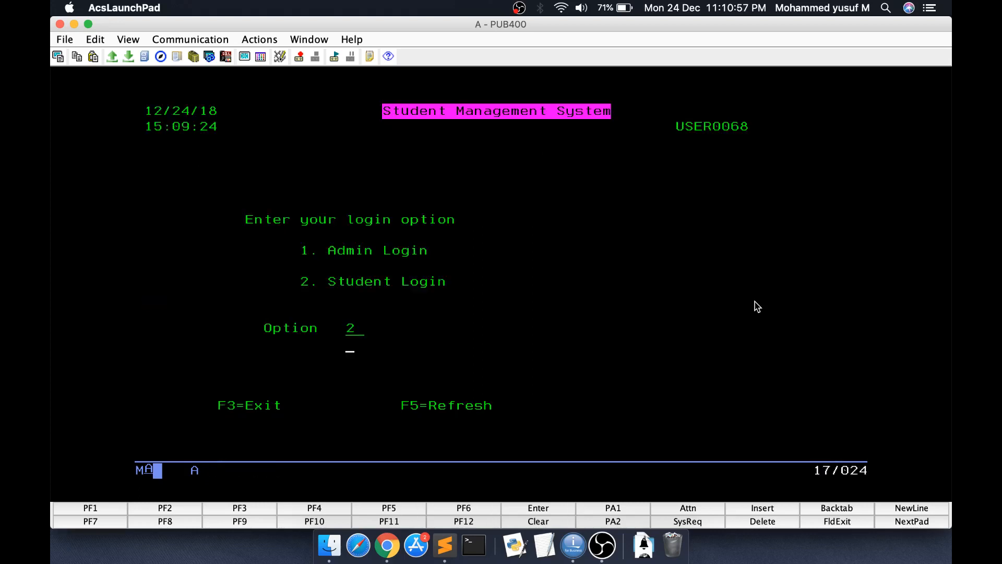
{"action": "key", "text": "Enter"}
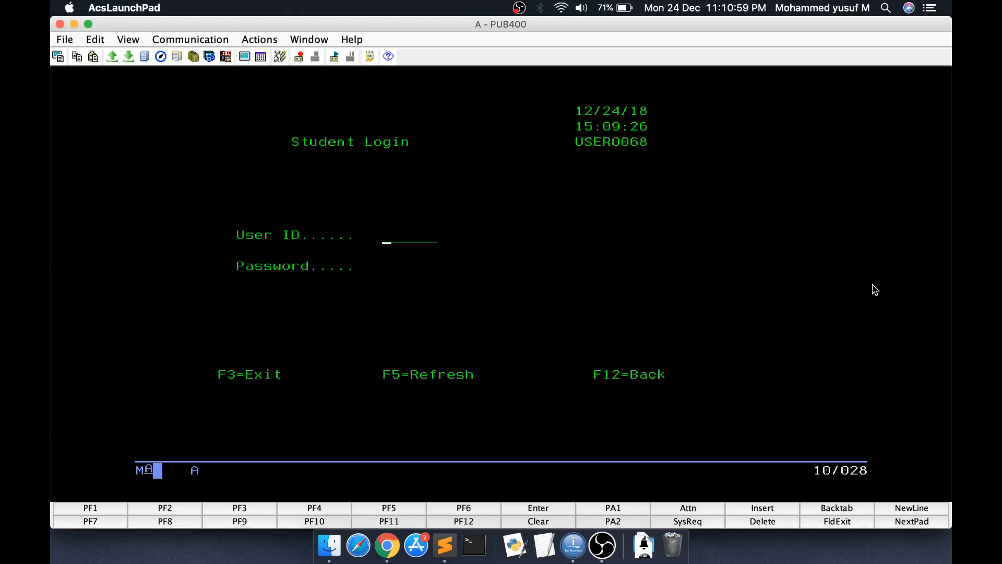
Log in as student 22222, view the profile with option 1, and return with F12
{"action": "type", "text": "22222"}
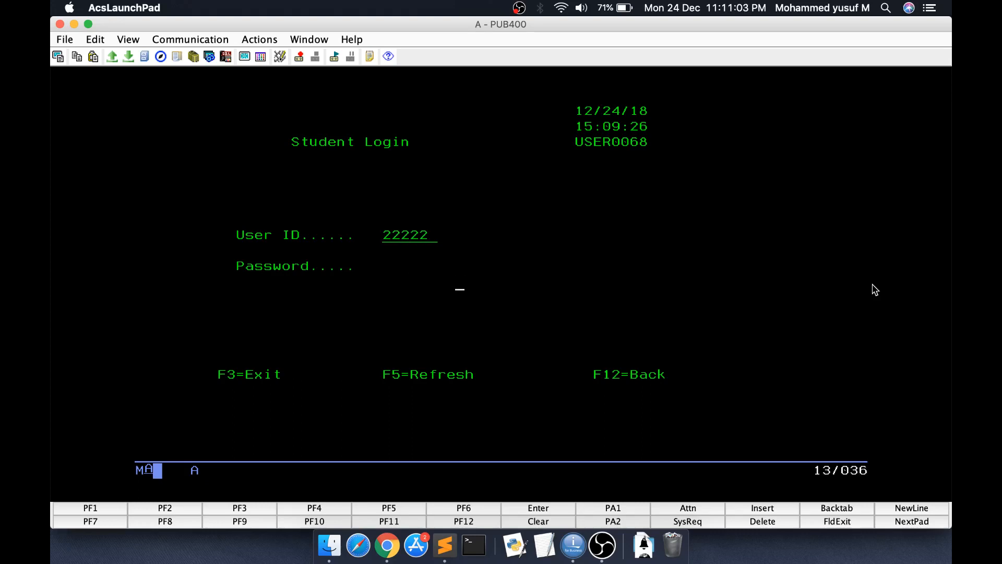
{"action": "key", "text": "enter"}
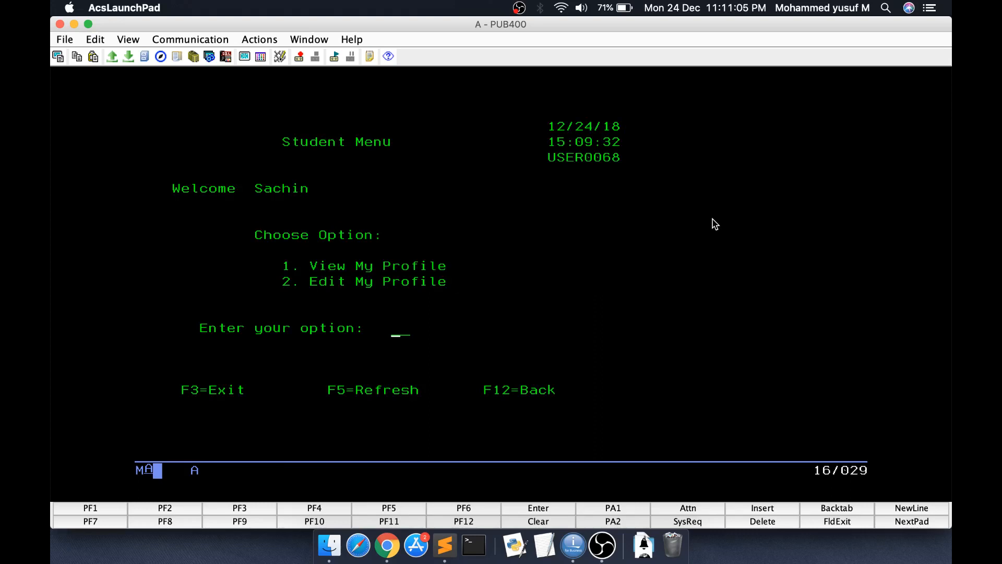
{"action": "mouse_move", "coordinate": [931, 323]}
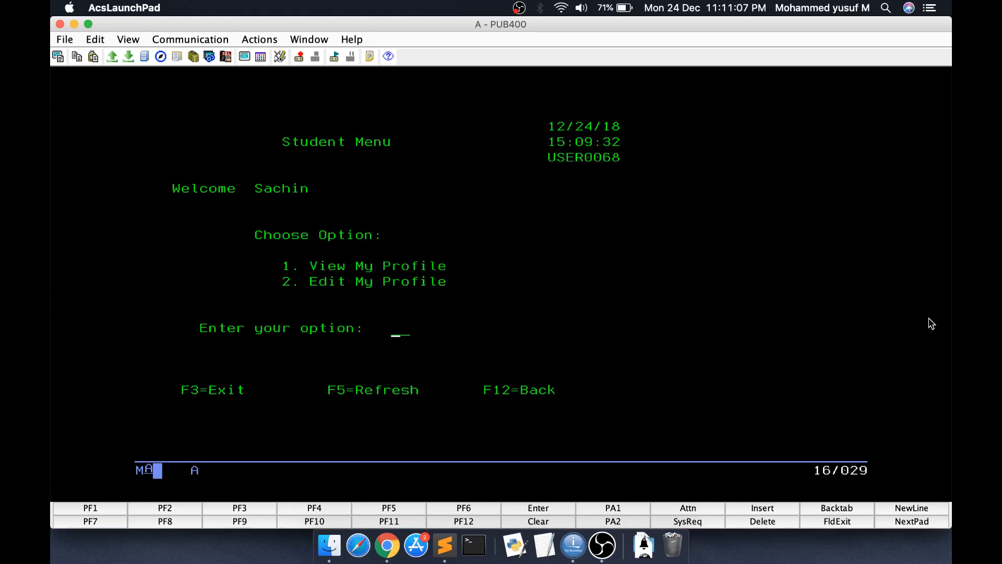
{"action": "type", "text": "1"}
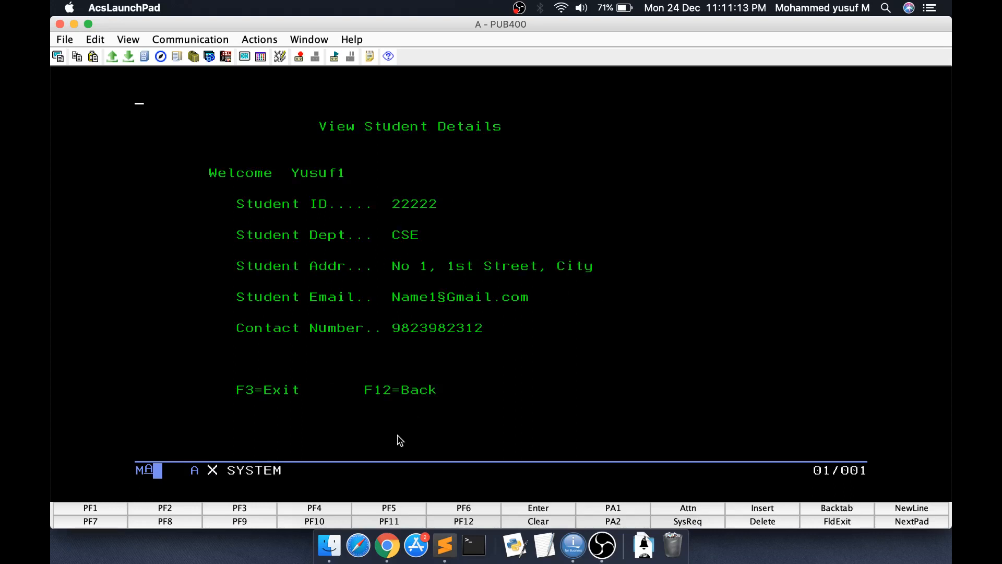
{"action": "key", "text": "f12"}
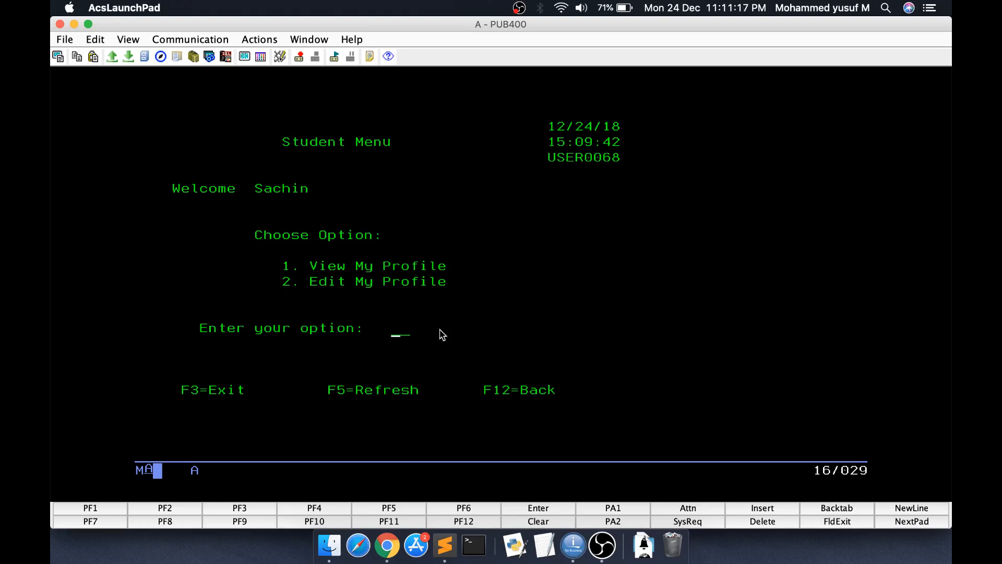
{"action": "mouse_move", "coordinate": [499, 345]}
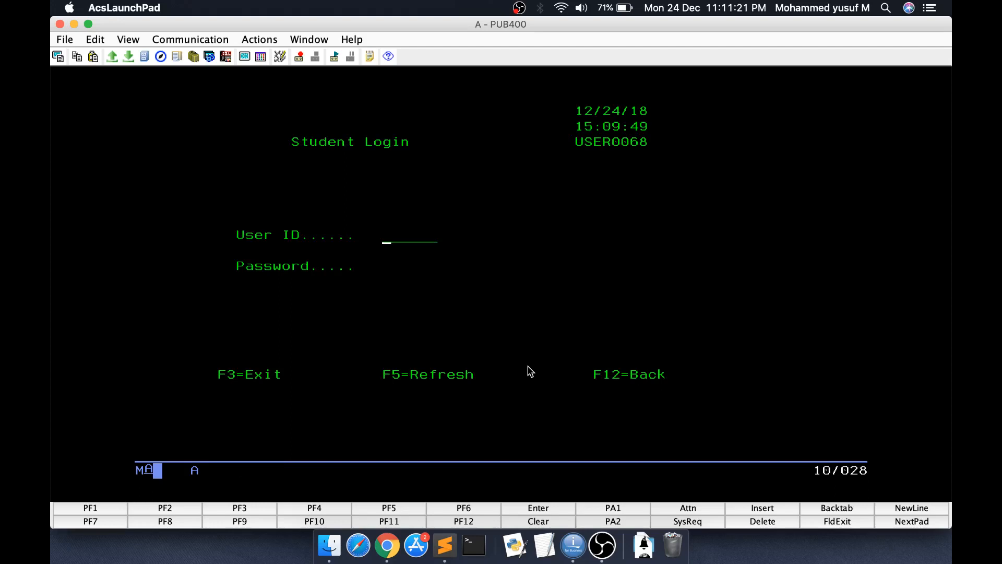
Exit the application and review S07FMT in STMG001D's record list, marking S05FMT for design
{"action": "key", "text": "Enter"}
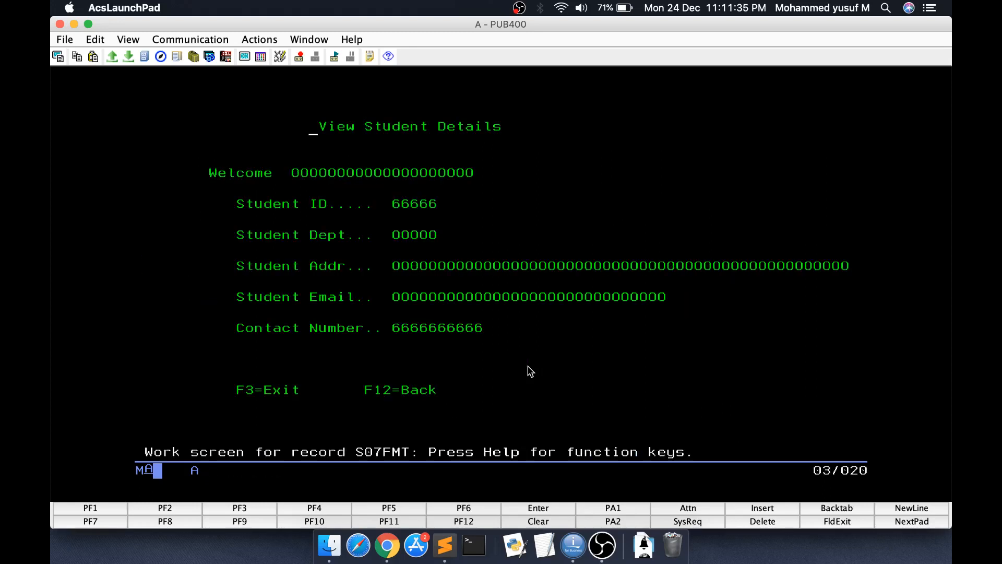
{"action": "mouse_move", "coordinate": [445, 269]}
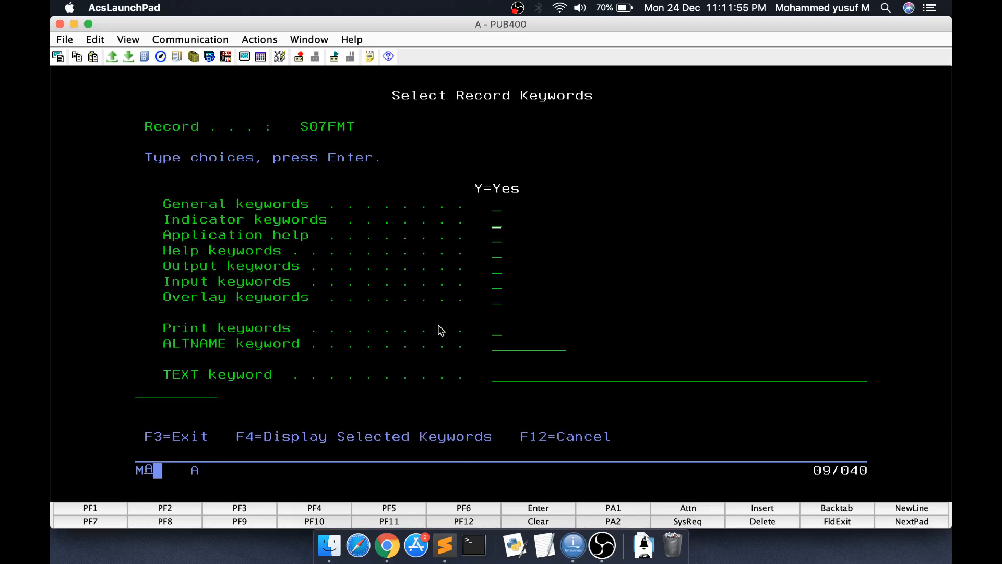
{"action": "key", "text": "enter"}
{"action": "type", "text": "12"}
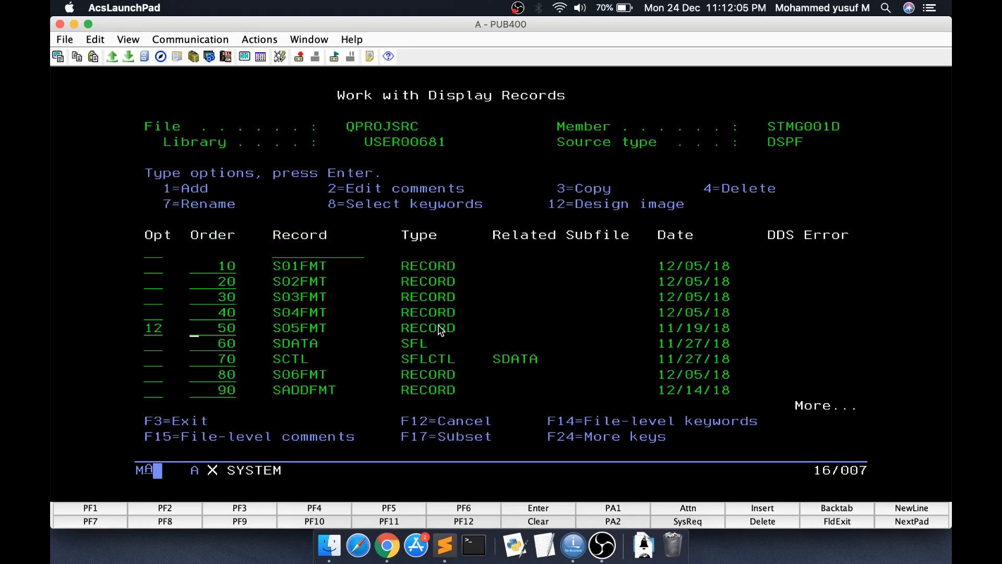
On the S05FMT Student Menu layout, add a 40-character output field named EMSG05 below the option prompt
{"action": "key", "text": "Enter"}
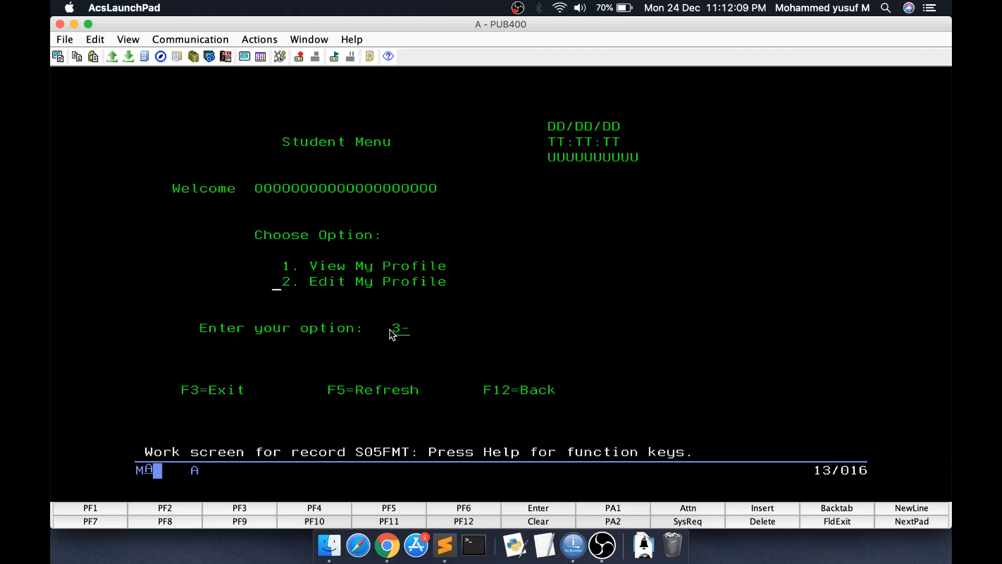
{"action": "mouse_move", "coordinate": [429, 307]}
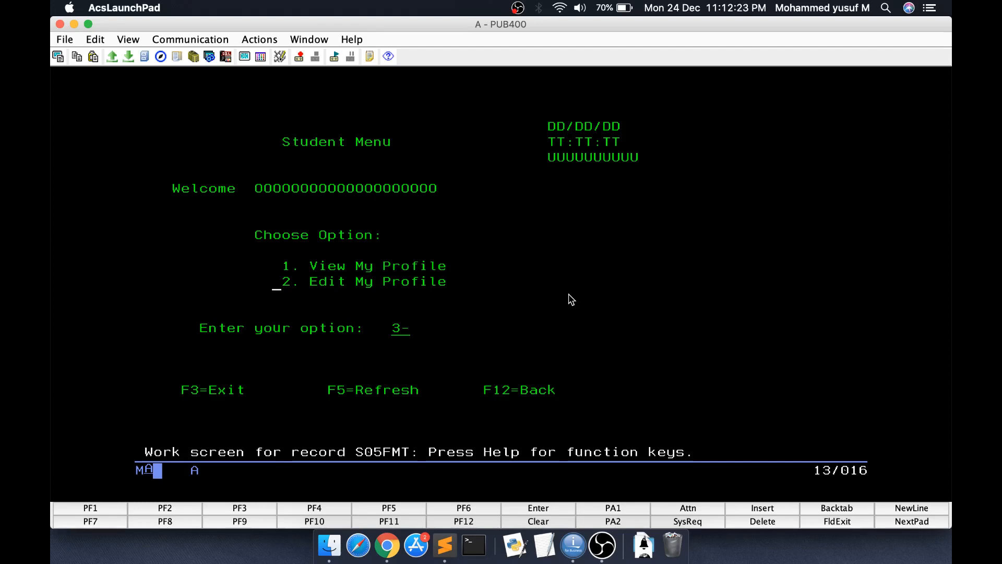
{"action": "mouse_move", "coordinate": [286, 153]}
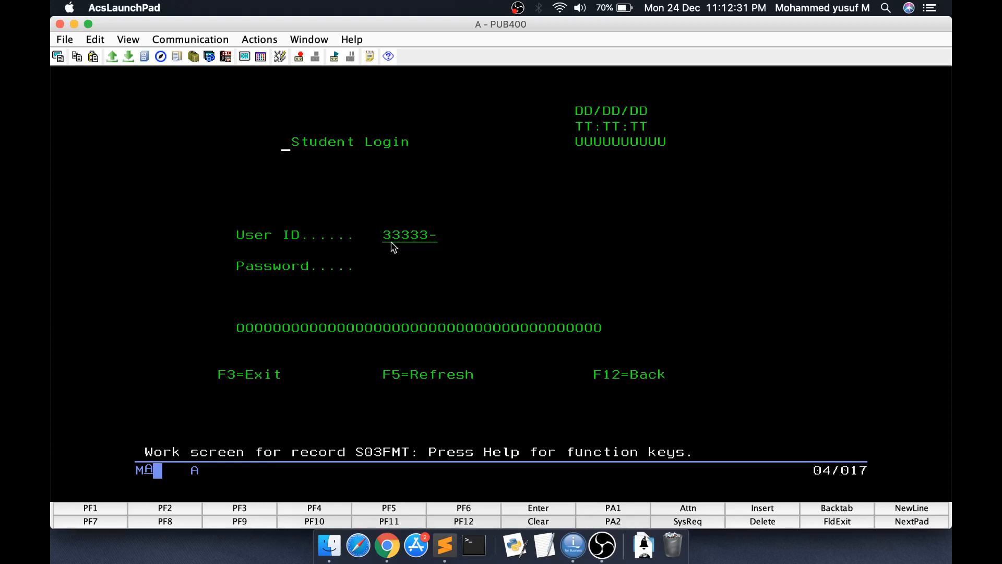
{"action": "mouse_move", "coordinate": [400, 242]}
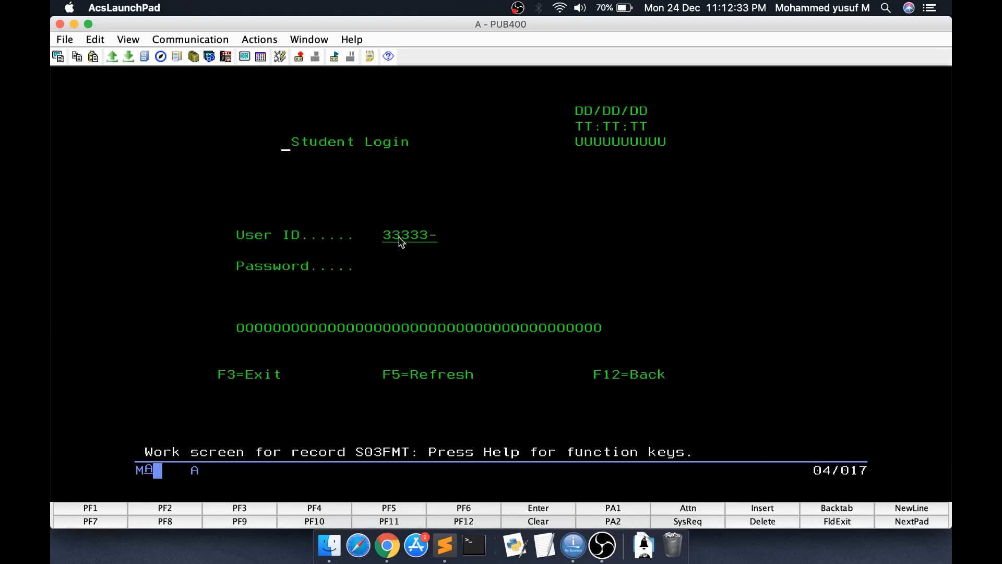
{"action": "mouse_move", "coordinate": [412, 252]}
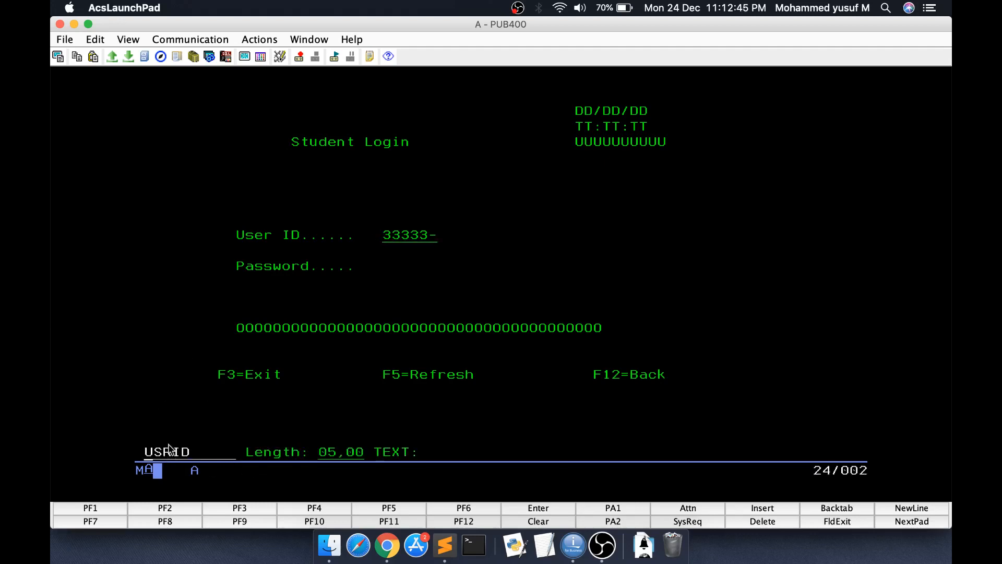
{"action": "mouse_move", "coordinate": [461, 358]}
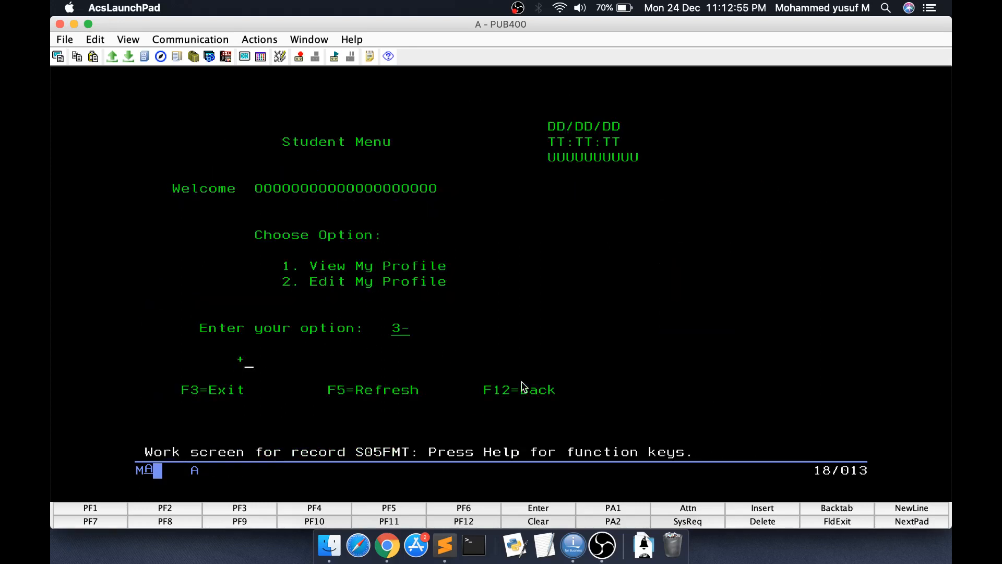
{"action": "type", "text": "o(40"}
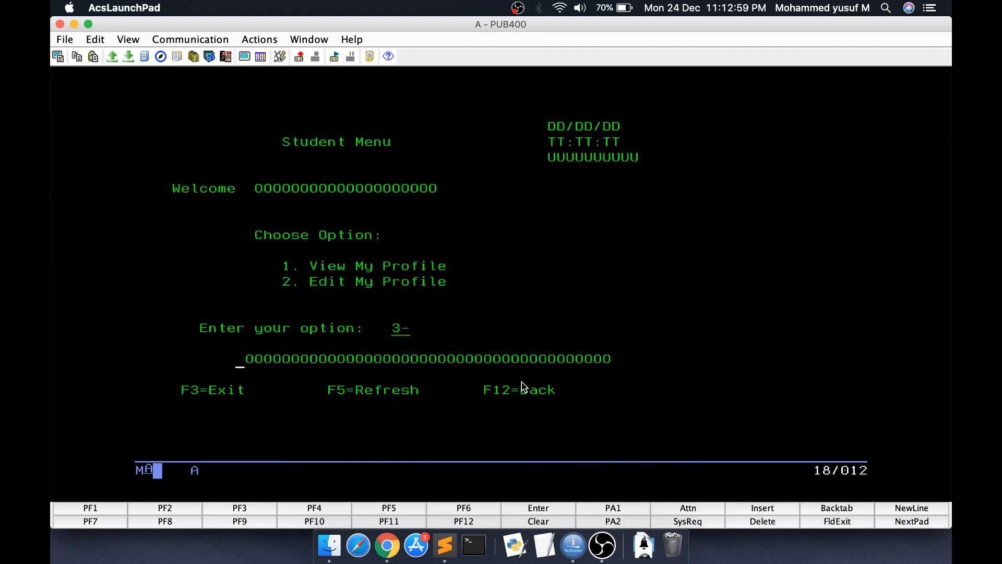
{"action": "type", "text": "/"}
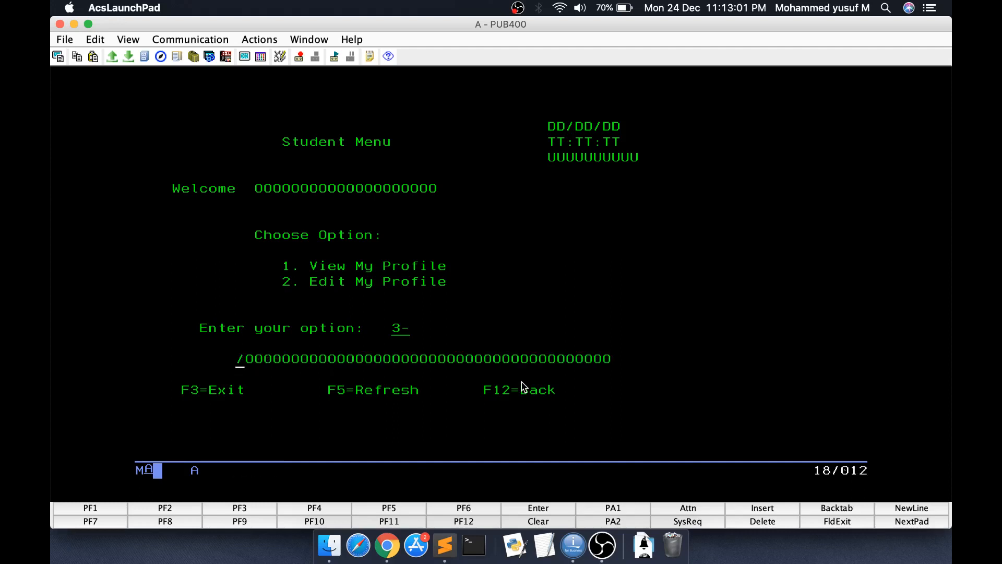
{"action": "key", "text": "enter"}
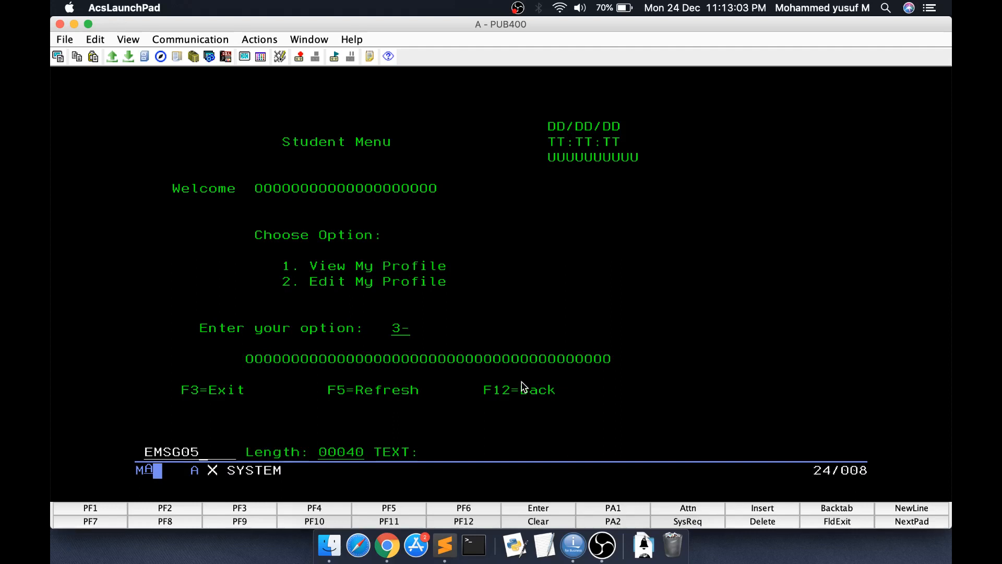
{"action": "key", "text": "Enter"}
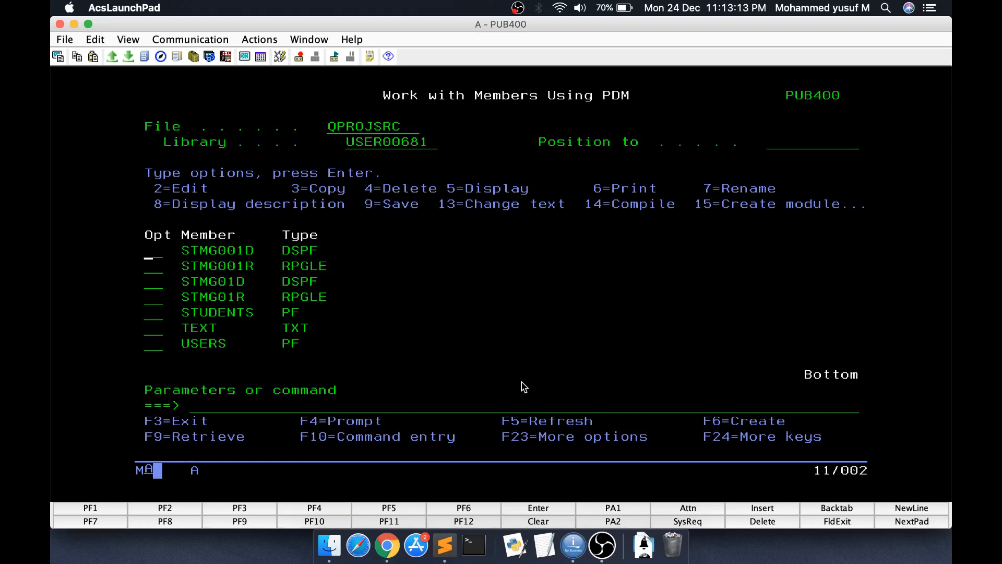
Compile the STMG001D display file with option 14, replacing the existing object
{"action": "key", "text": "enter"}
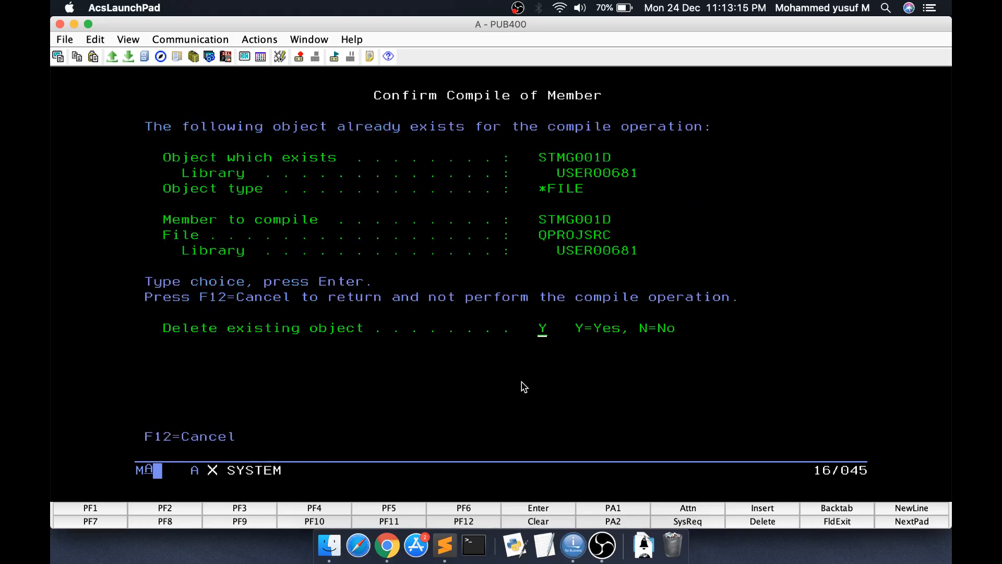
{"action": "key", "text": "Enter"}
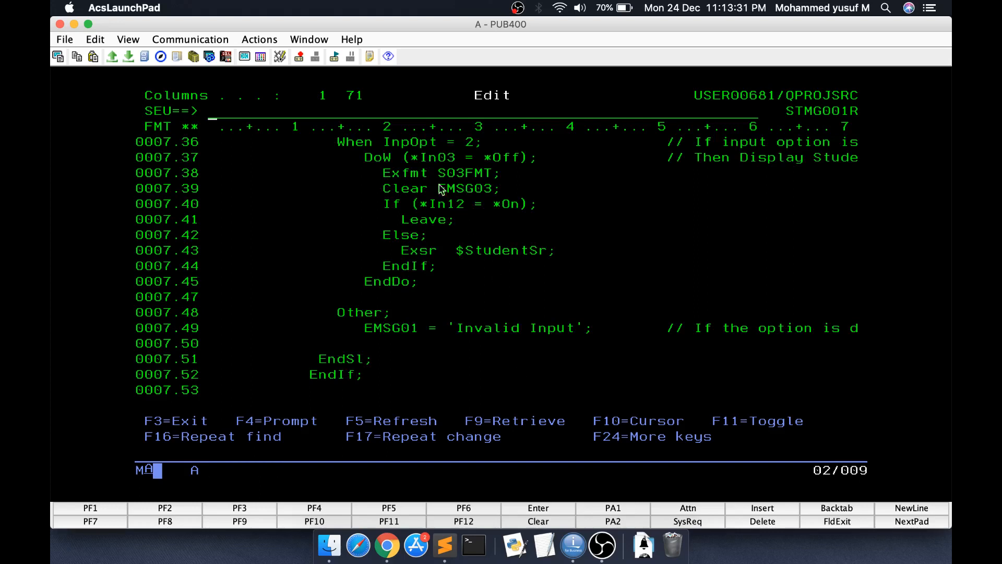
{"action": "mouse_move", "coordinate": [450, 349]}
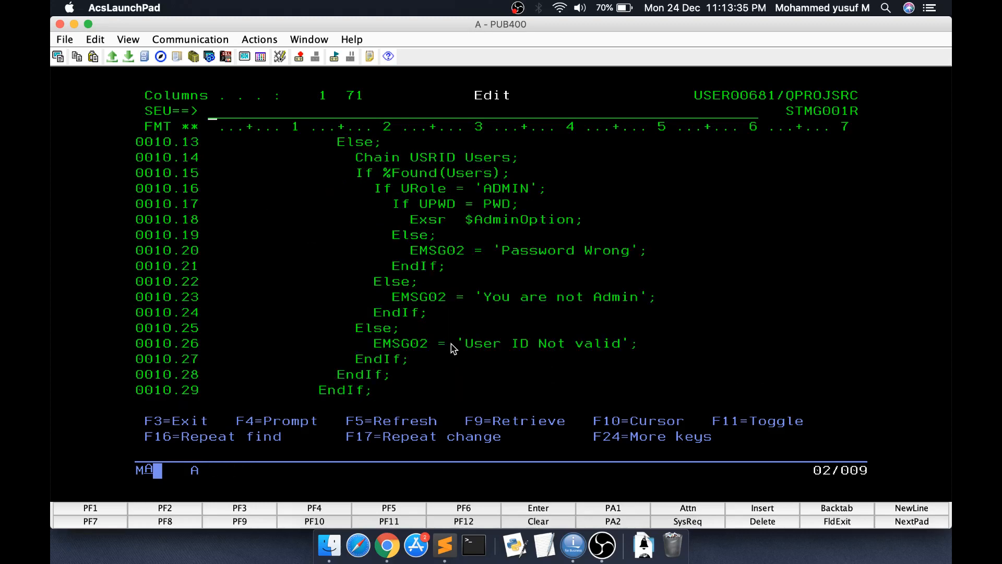
Scroll through the STMG001R source to the student login validation logic
{"action": "scroll", "scroll_direction": "down", "scroll_amount": 3}
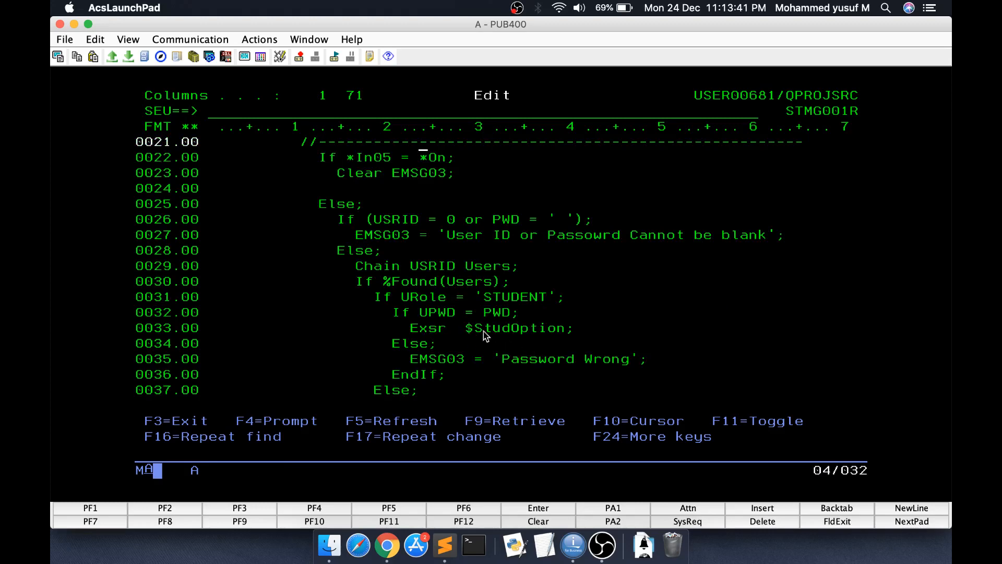
{"action": "scroll", "scroll_direction": "down", "scroll_amount": 3}
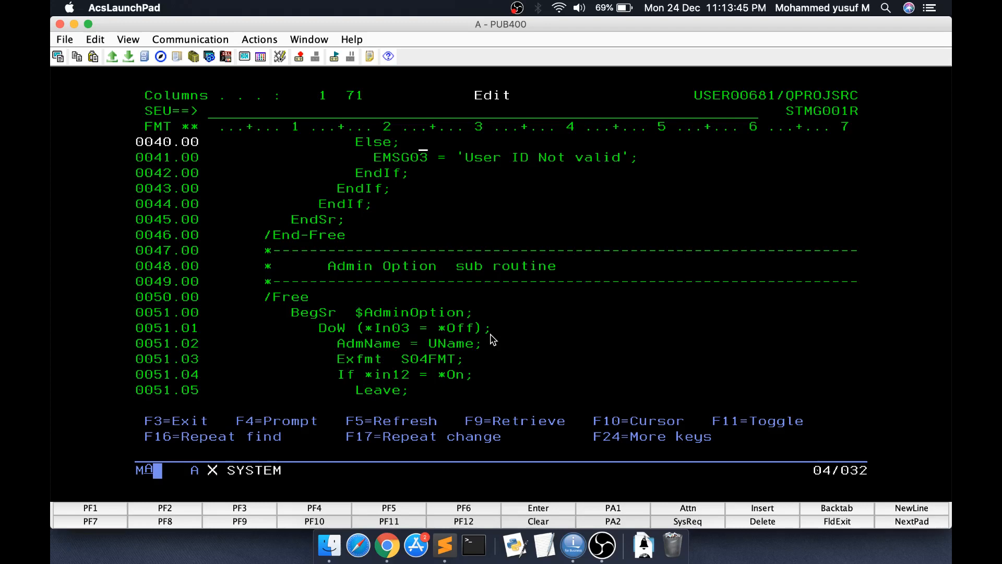
{"action": "scroll", "scroll_direction": "down", "scroll_amount": 3}
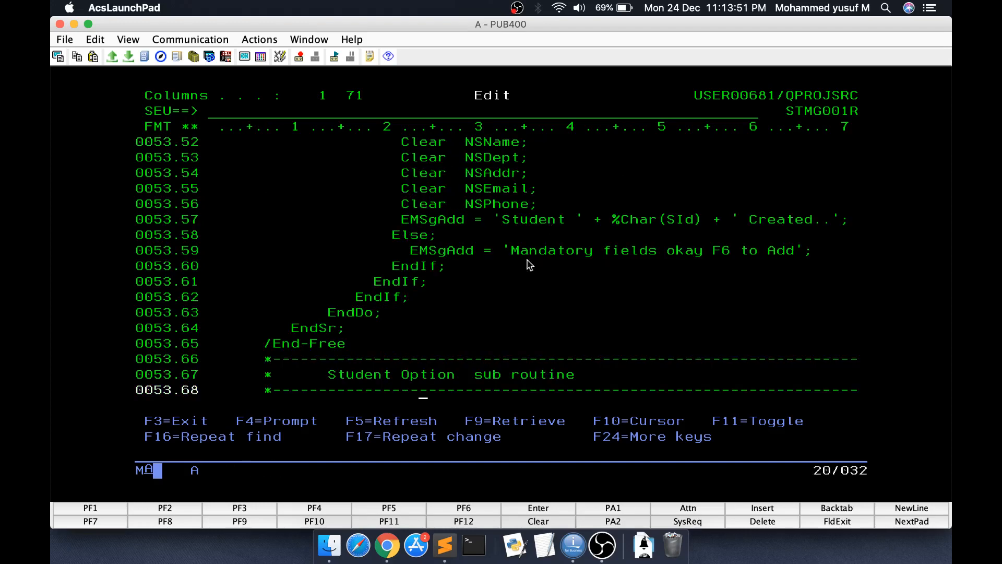
{"action": "scroll", "scroll_direction": "down", "scroll_amount": 3}
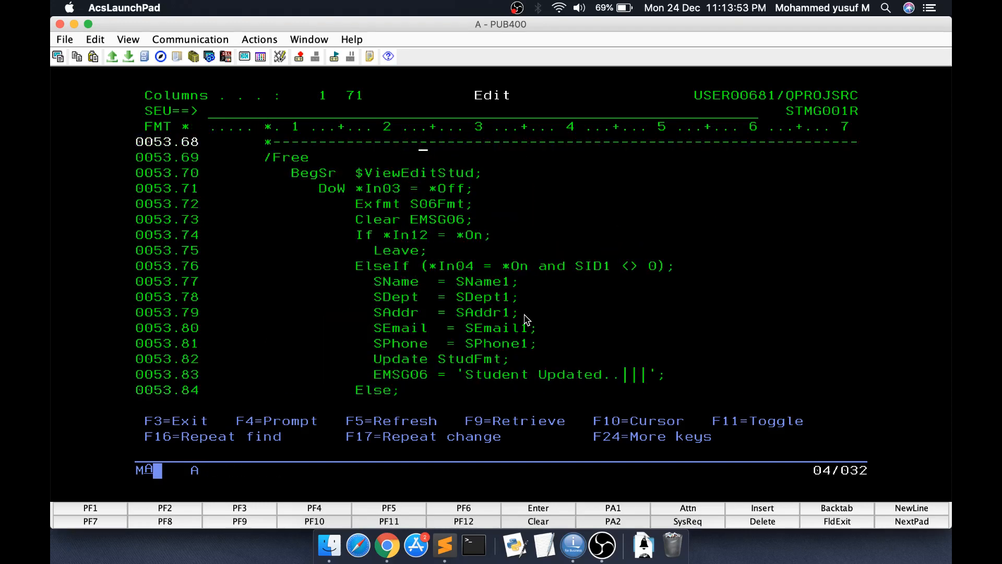
{"action": "scroll", "scroll_direction": "down", "scroll_amount": 3}
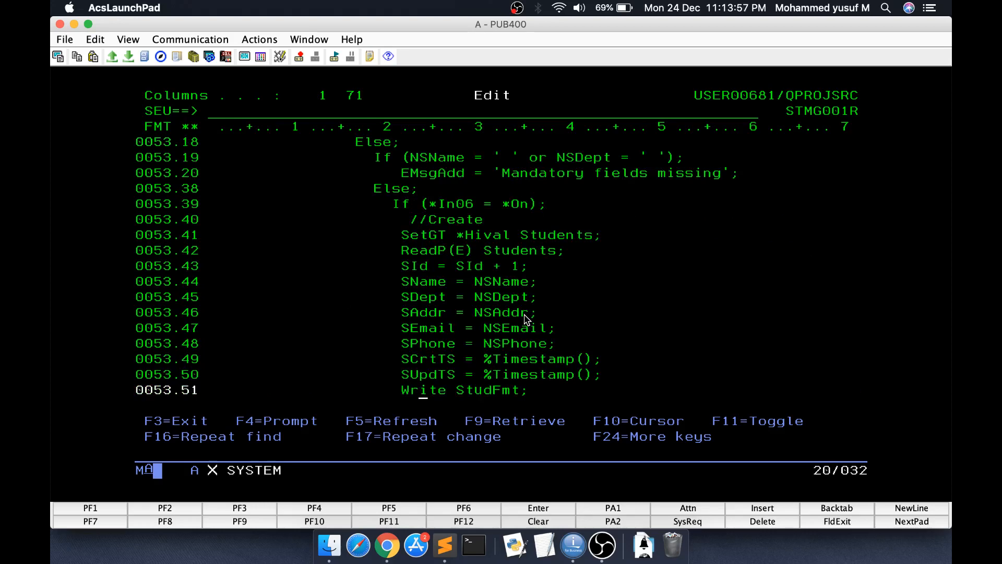
{"action": "scroll", "scroll_direction": "up", "scroll_amount": 3}
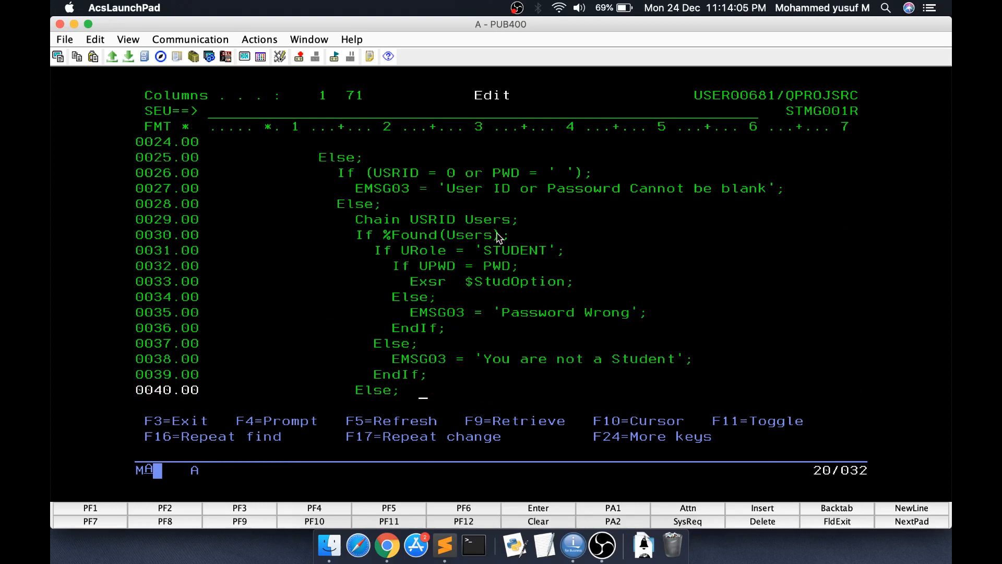
{"action": "mouse_move", "coordinate": [403, 268]}
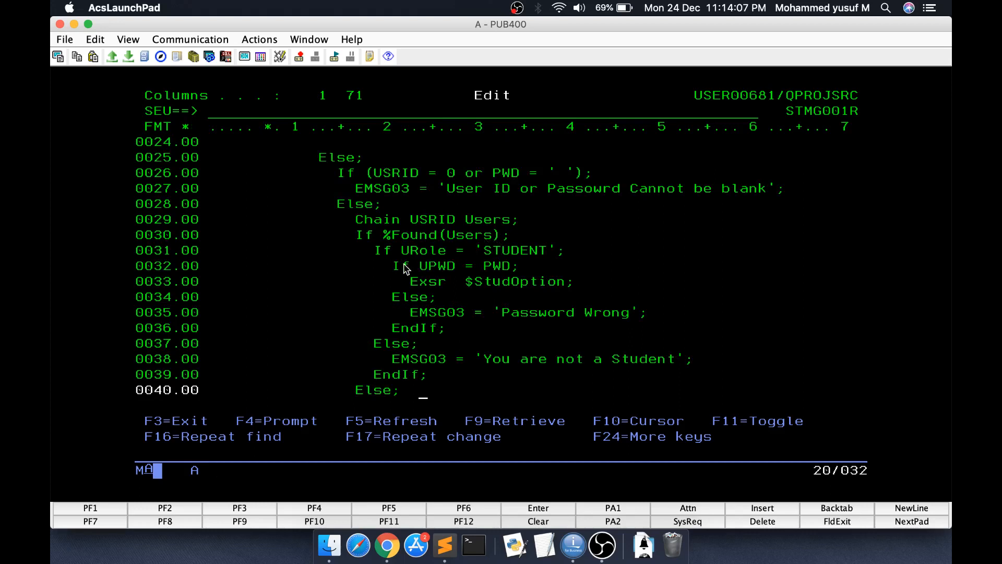
{"action": "mouse_move", "coordinate": [466, 286]}
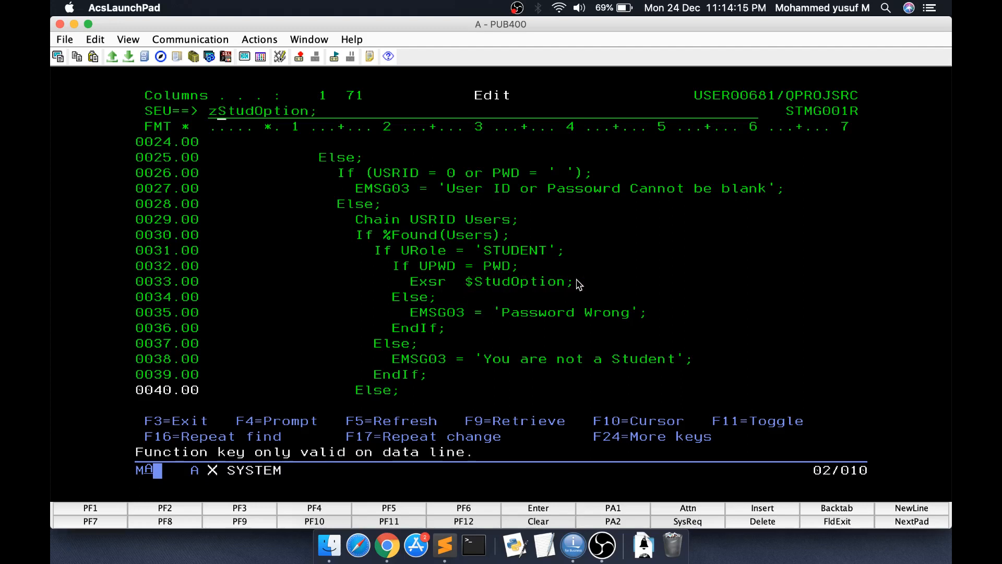
Search the STMG001R source for $StudOption to locate the subroutine
{"action": "type", "text": "$StudOption"}
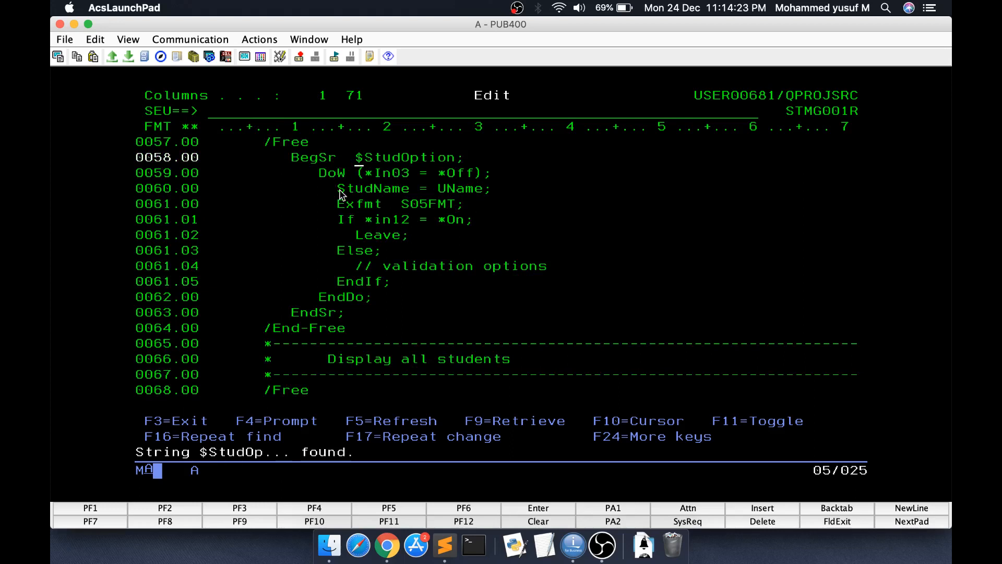
{"action": "mouse_move", "coordinate": [363, 304]}
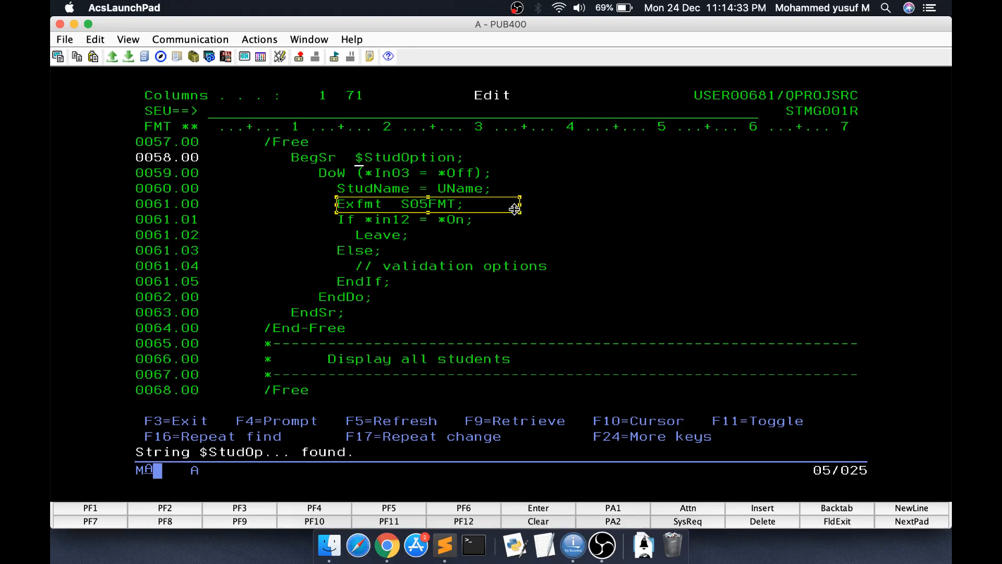
{"action": "mouse_move", "coordinate": [454, 288]}
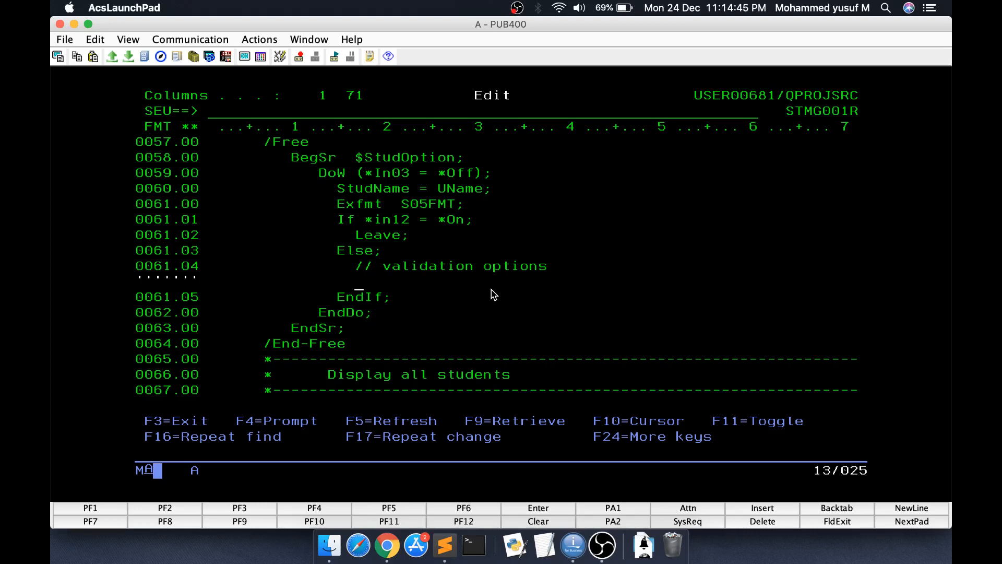
Write a Select block on StuOpt with When = 1, When = 2, Other and EndSl
{"action": "type", "text": "Select;"}
{"action": "type", "text": "When"}
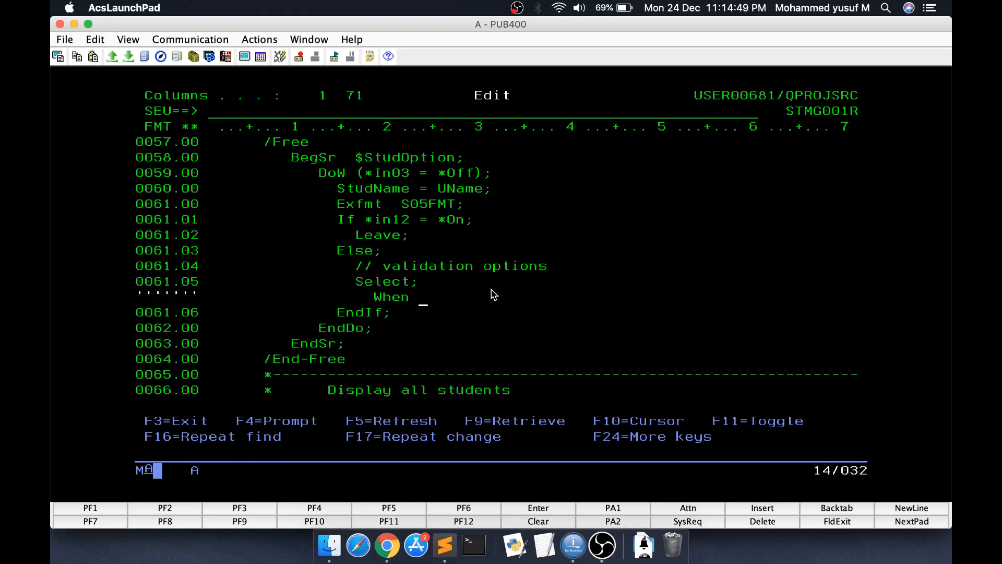
{"action": "type", "text": "StuOpt"}
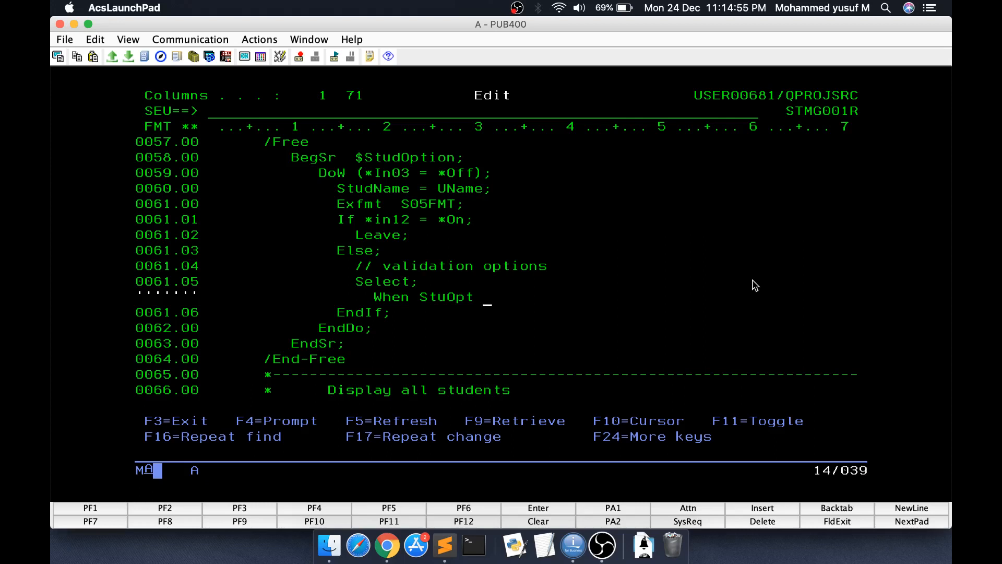
{"action": "type", "text": "= 1;"}
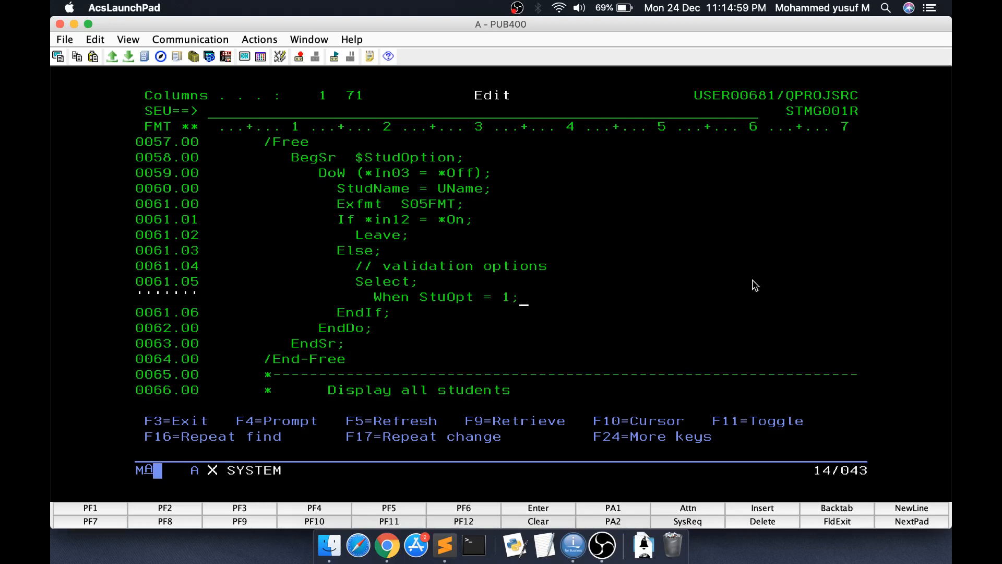
{"action": "key", "text": "enter"}
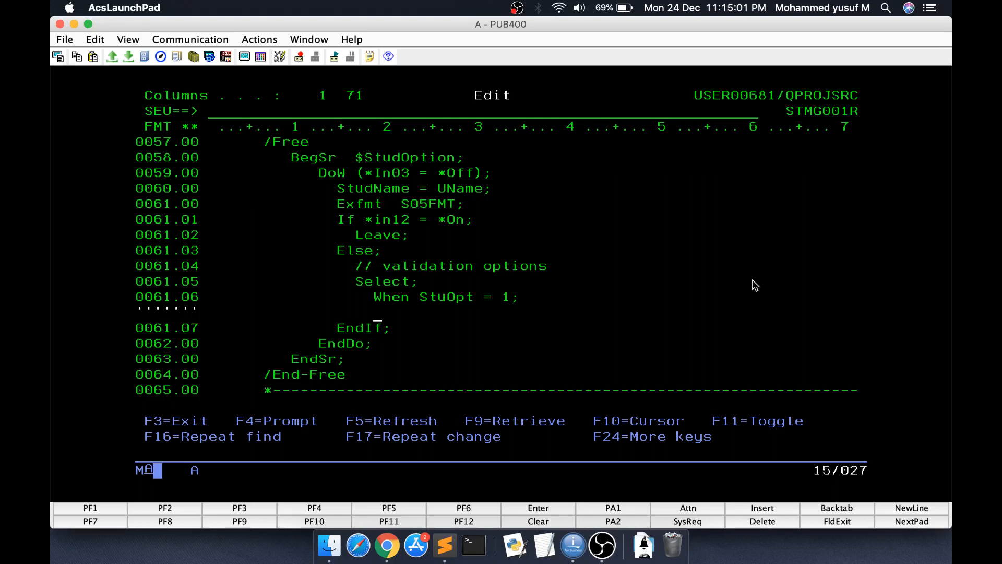
{"action": "type", "text": "Other"}
{"action": "type", "text": "When Stu"}
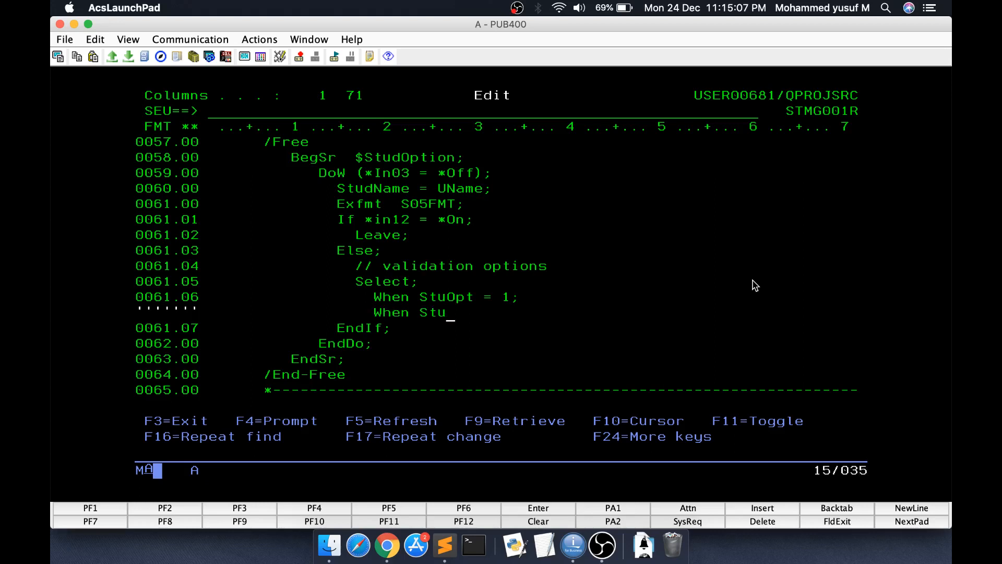
{"action": "type", "text": "Opt = 2;"}
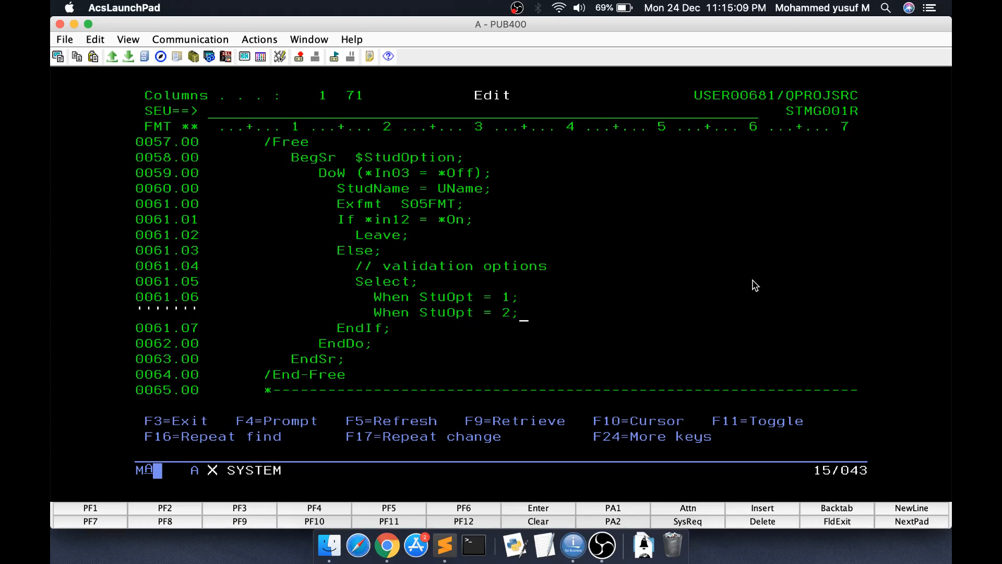
{"action": "type", "text": "Other;"}
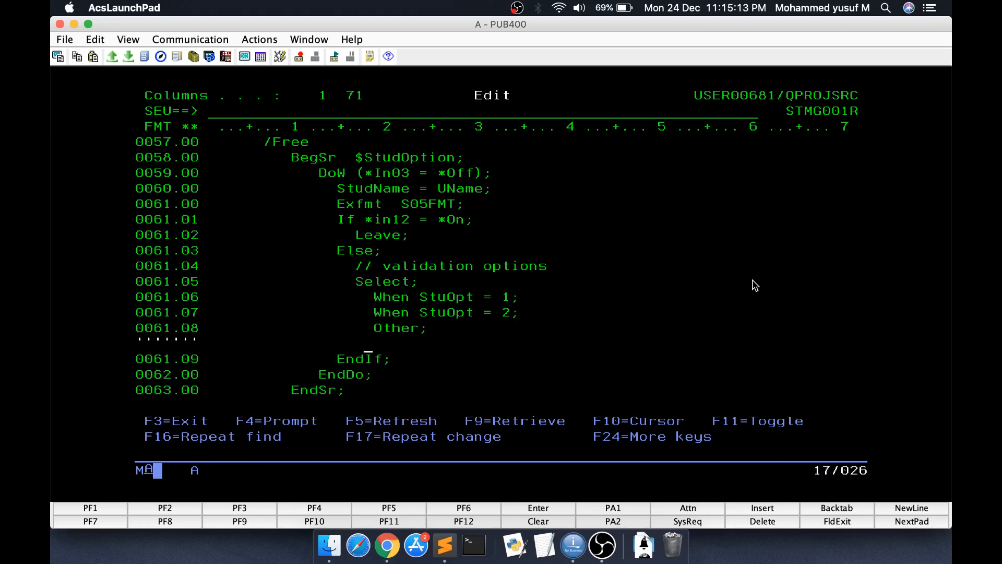
{"action": "type", "text": "EndSl;"}
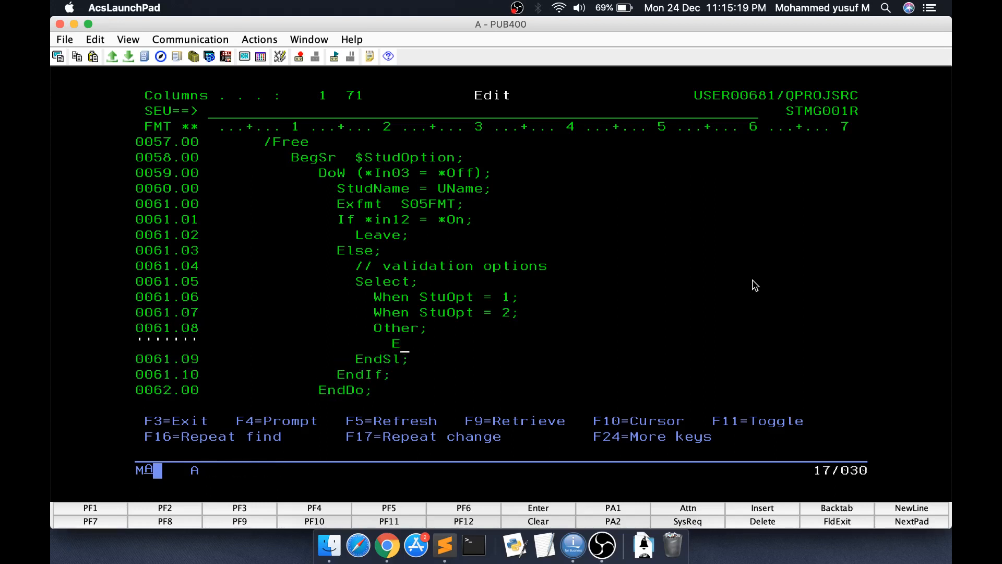
Under Other, set EMSG05 = 'Invalid option'
{"action": "type", "text": "MSG05"}
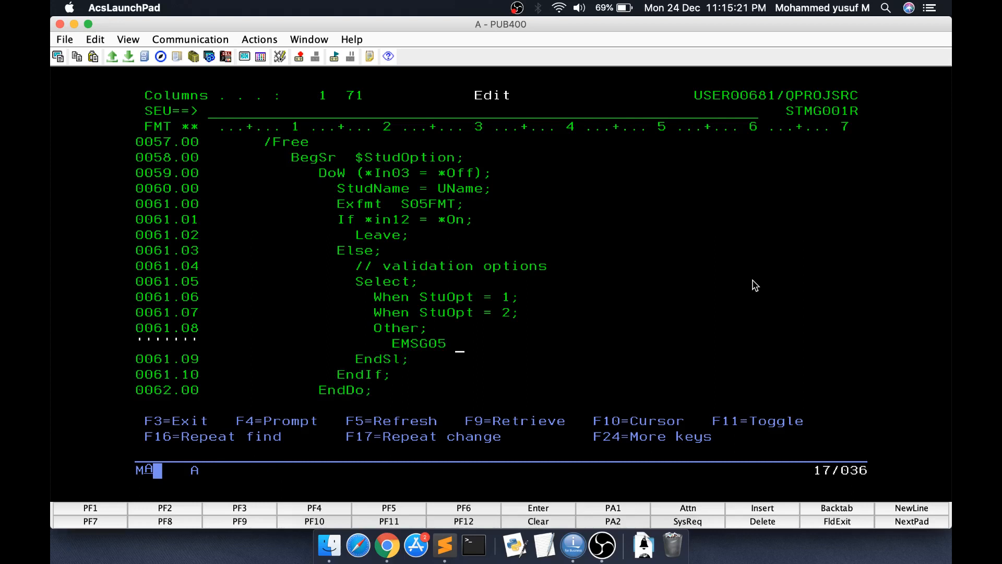
{"action": "type", "text": "= 'Invalid"}
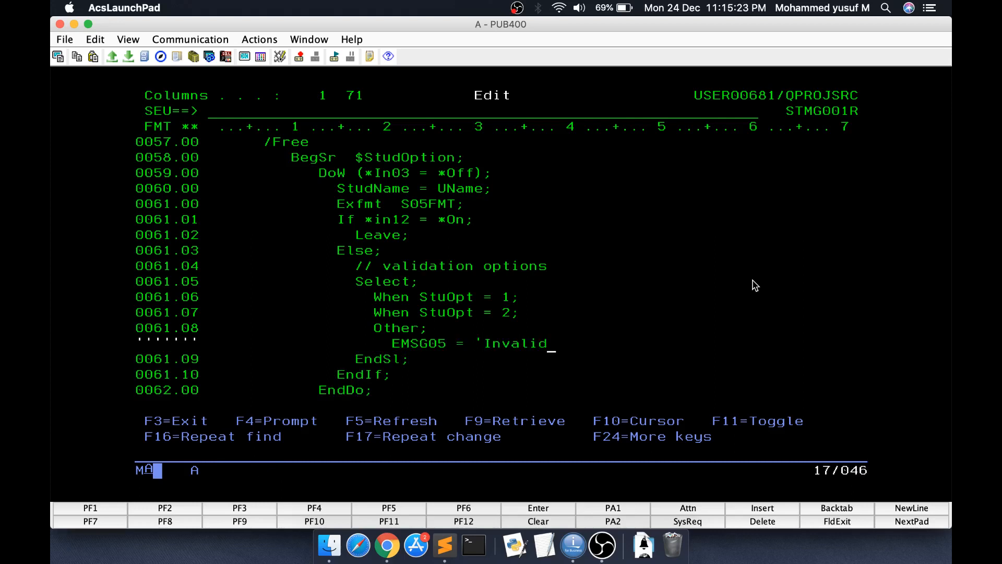
{"action": "type", "text": "option';"}
{"action": "type", "text": "/"}
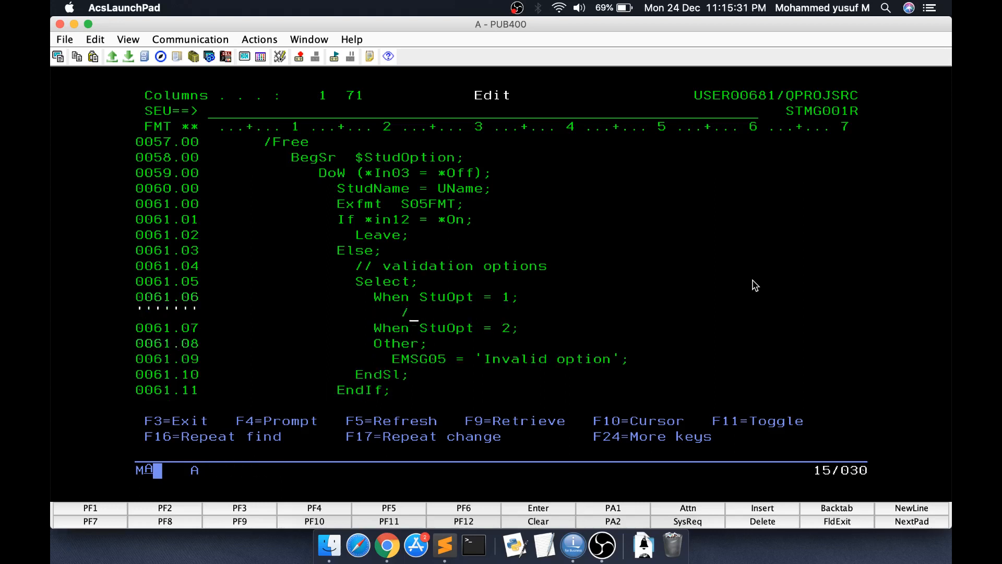
Under When StuOpt = 1, add comment // Dsp one student and Exsr $DspOneStud;
{"action": "type", "text": "Dsp one student"}
{"action": "type", "text": "Exsr"}
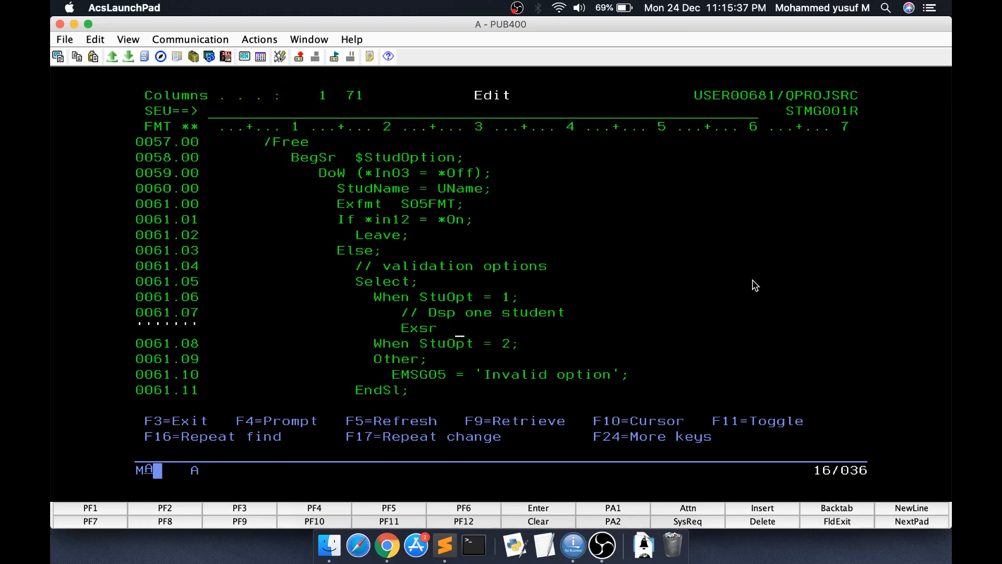
{"action": "type", "text": "$DspO"}
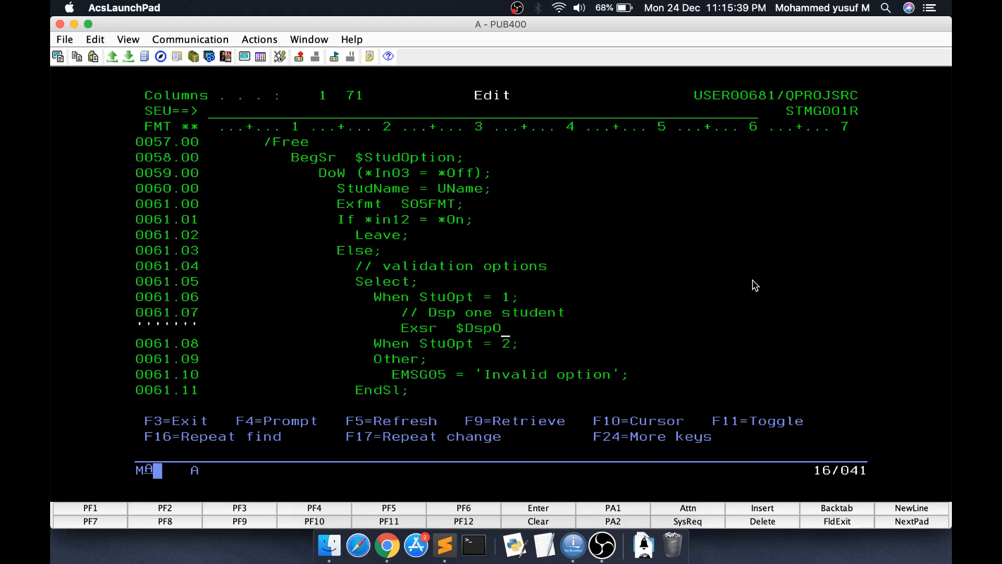
{"action": "type", "text": "neStud;"}
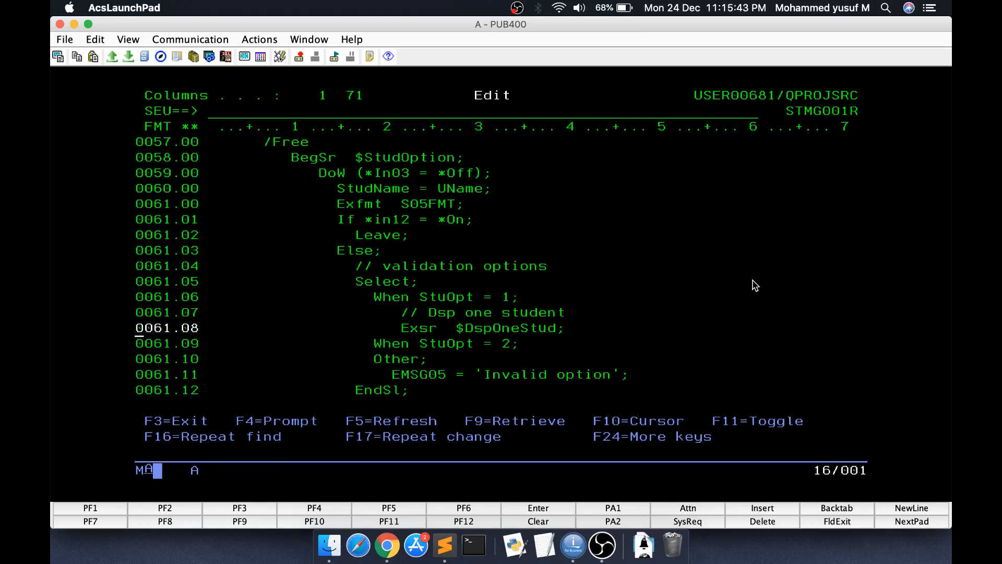
{"action": "mouse_move", "coordinate": [497, 337]}
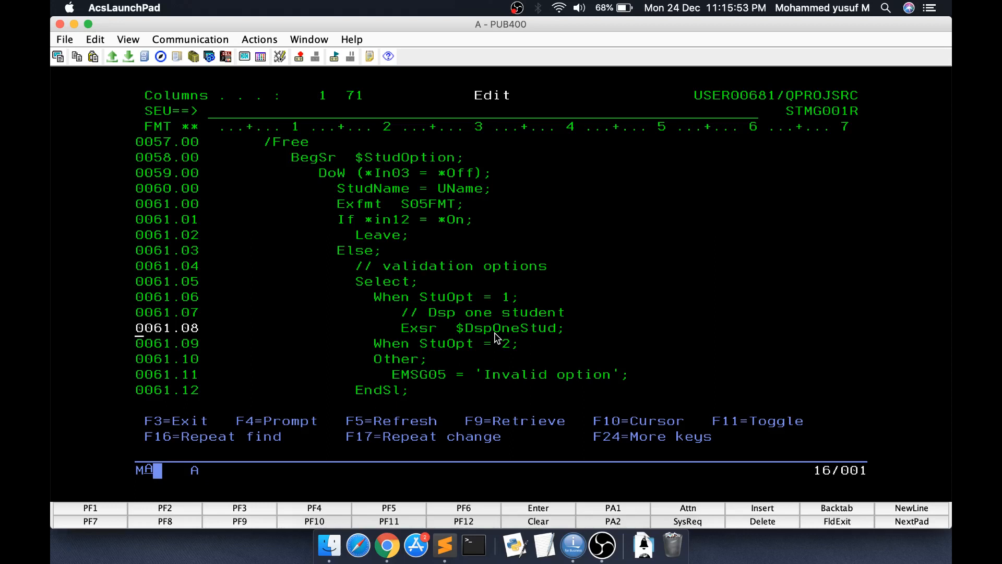
{"action": "mouse_move", "coordinate": [440, 363]}
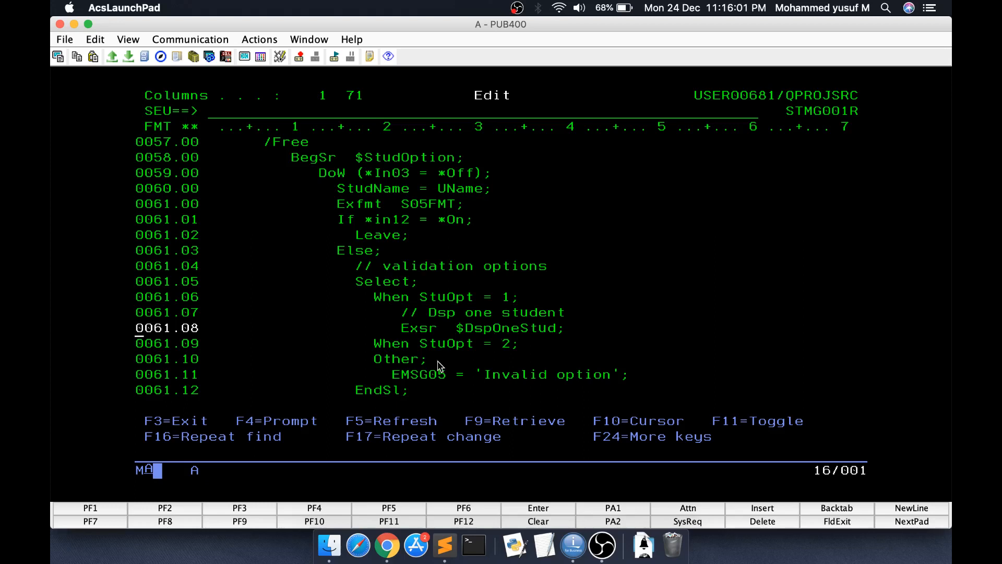
{"action": "mouse_move", "coordinate": [489, 313]}
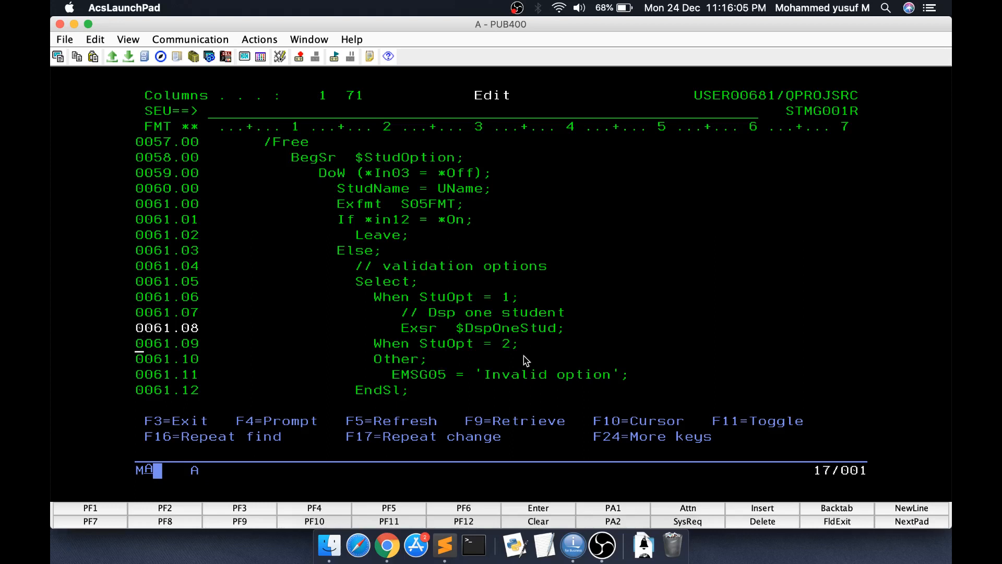
{"action": "scroll", "scroll_direction": "down", "scroll_amount": 3}
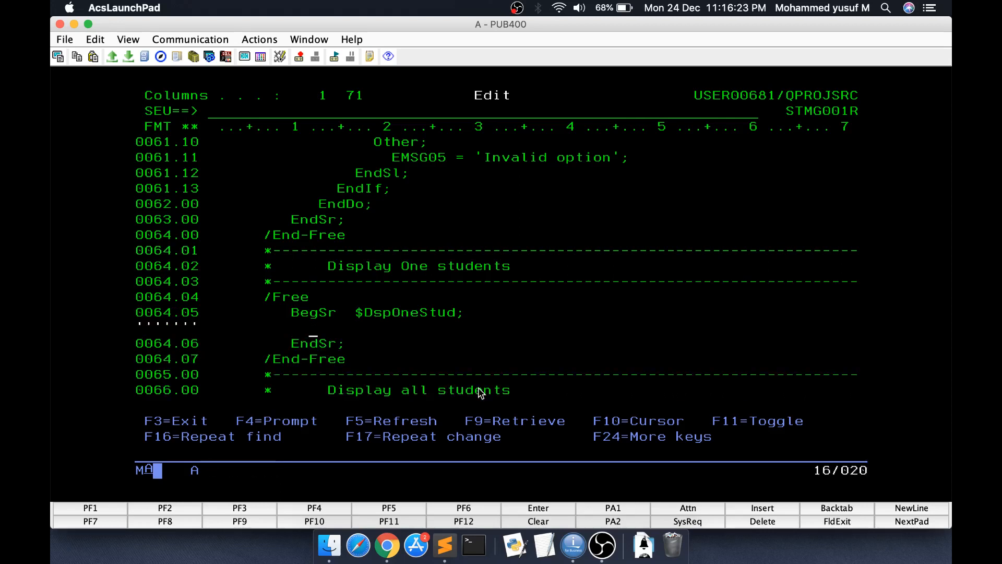
In $DspOneStud, write DoW *In03 = *Off with Chain UsrID Students and Exfmt S07Fmt
{"action": "type", "text": "DoW *In03"}
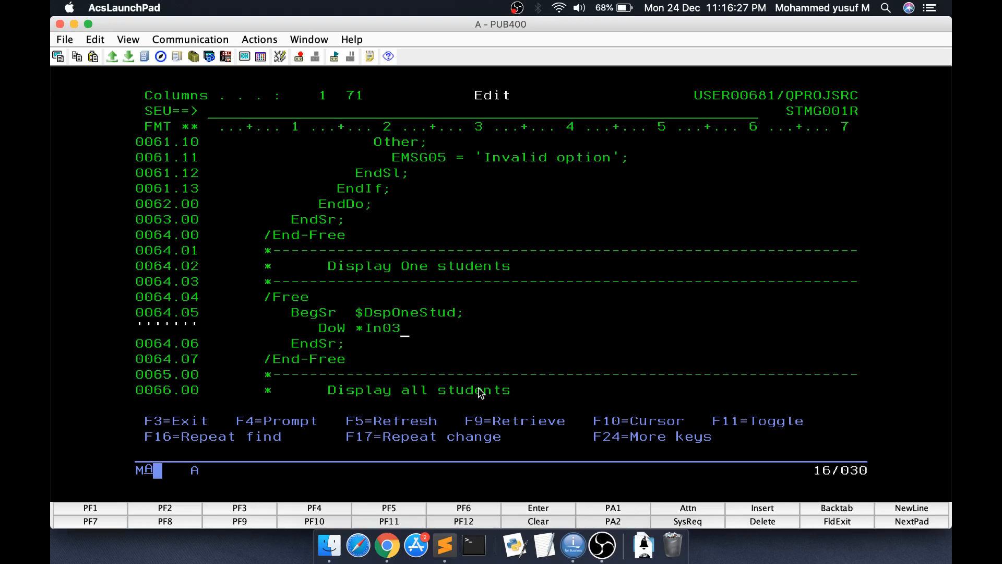
{"action": "type", "text": "= *Off;"}
{"action": "type", "text": "EndDo;"}
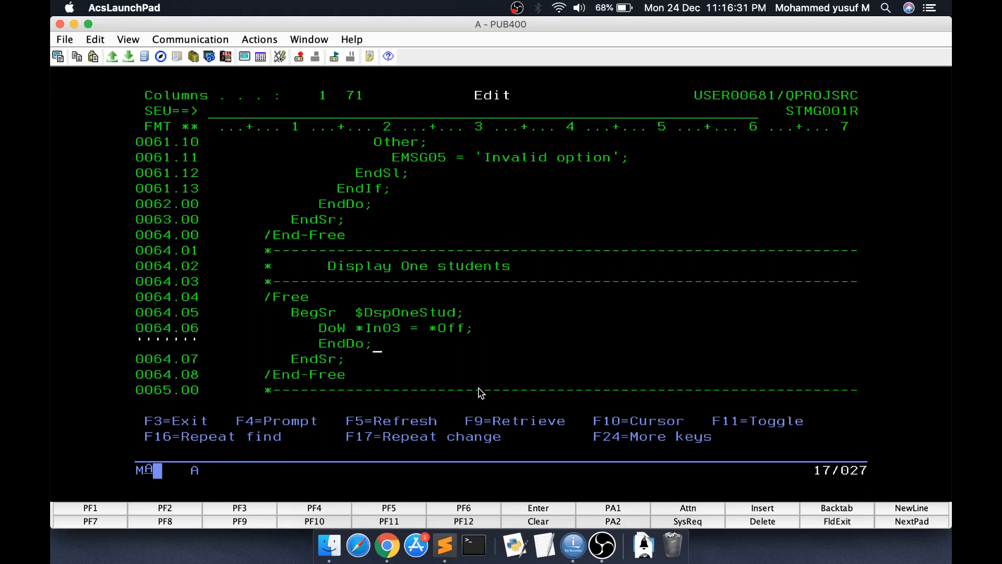
{"action": "key", "text": "enter"}
{"action": "type", "text": "Exfmt S"}
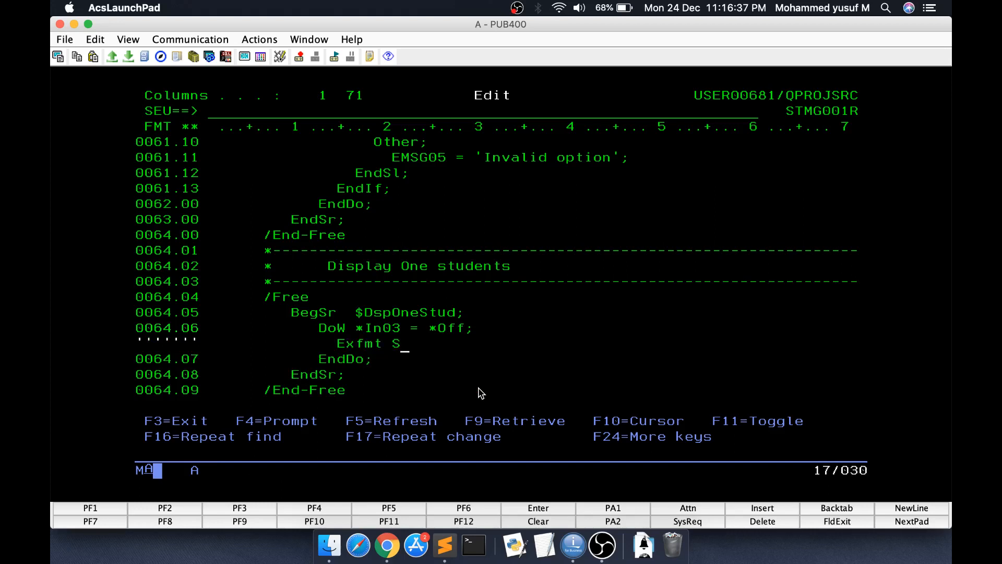
{"action": "type", "text": "07Fmt;"}
{"action": "left_click", "coordinate": [167, 328]}
{"action": "type", "text": "I"}
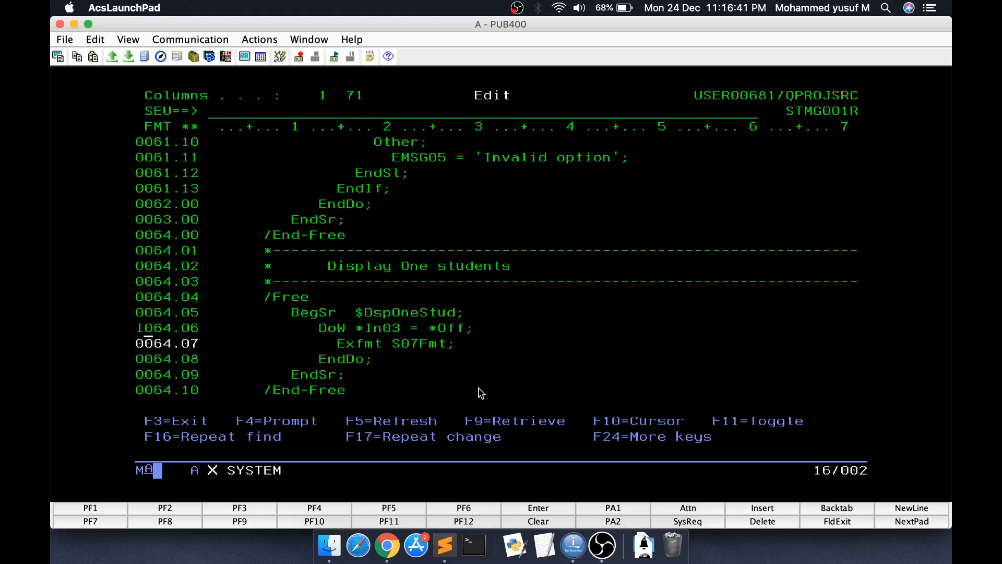
{"action": "type", "text": "Chain Usr"}
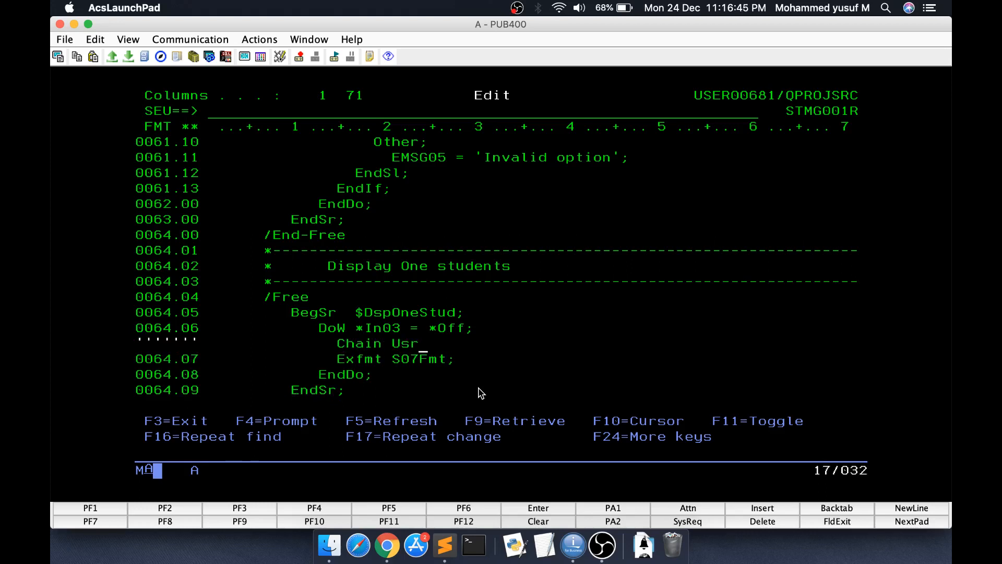
{"action": "type", "text": "ID Students;"}
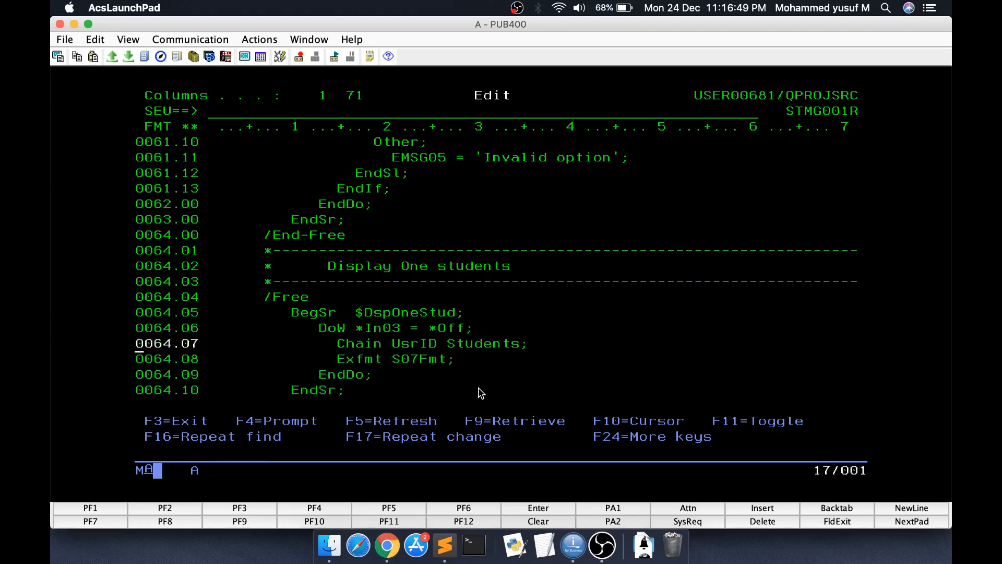
{"action": "mouse_move", "coordinate": [511, 382]}
{"action": "type", "text": "If"}
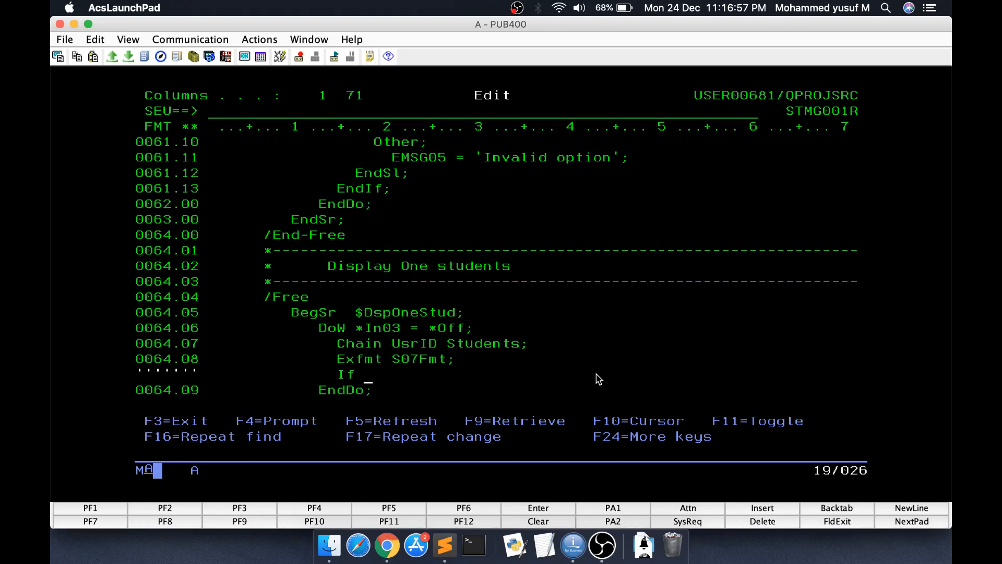
Add If *in12 = *on; Leave; EndIf; then file the source to exit SEU for compiling
{"action": "type", "text": "*in12 ="}
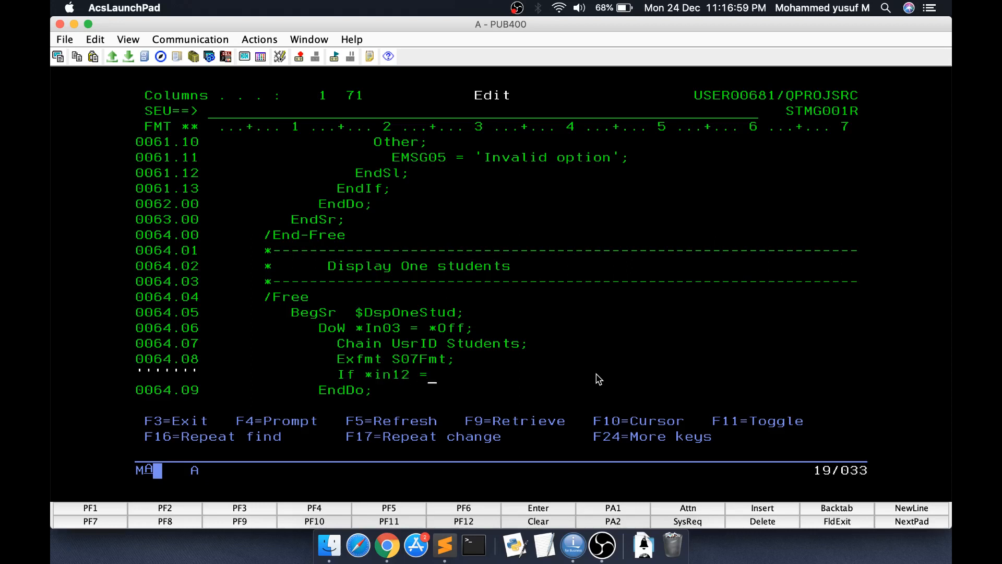
{"action": "type", "text": "*on;"}
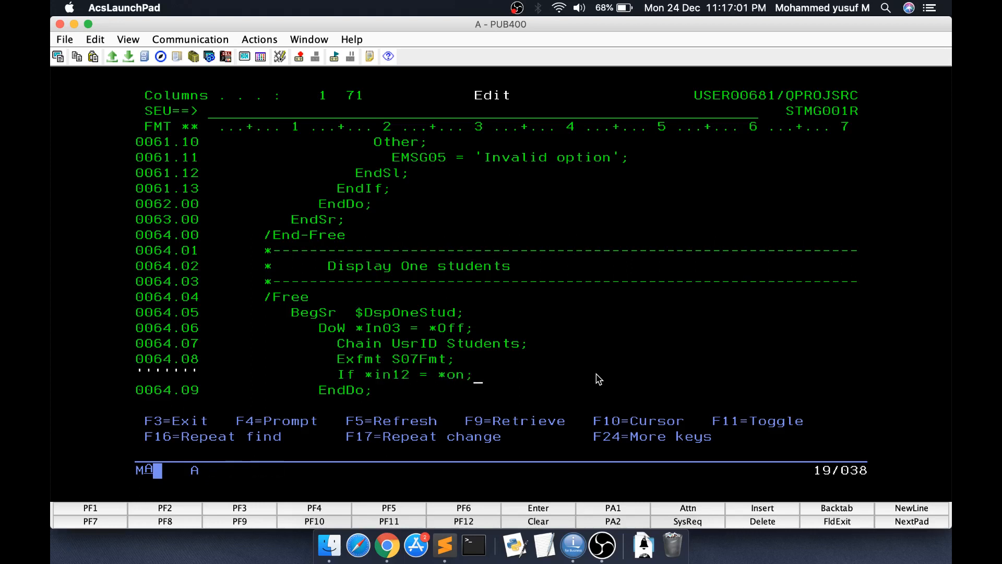
{"action": "type", "text": "EndIfl"}
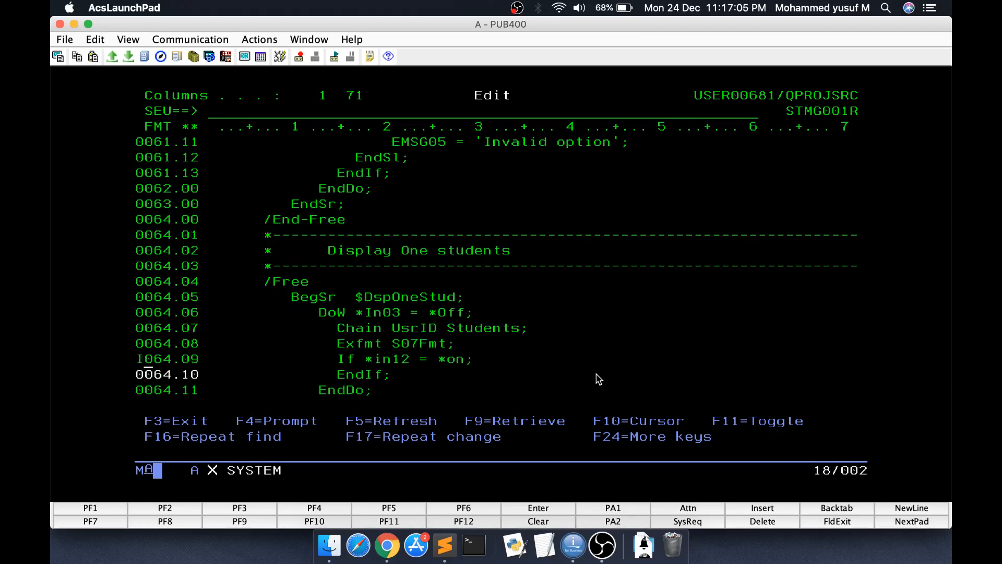
{"action": "type", "text": "Leave;"}
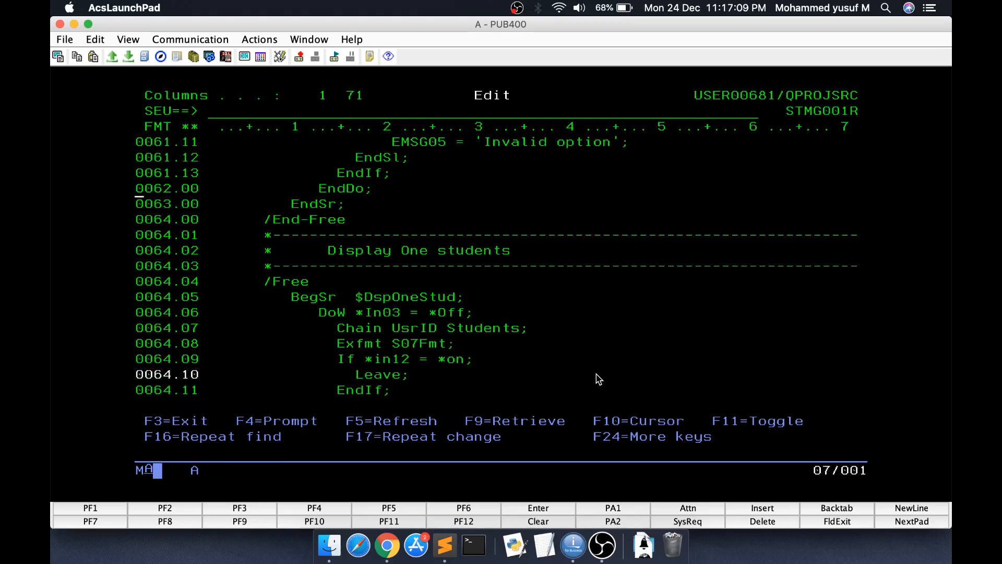
{"action": "type", "text": "file"}
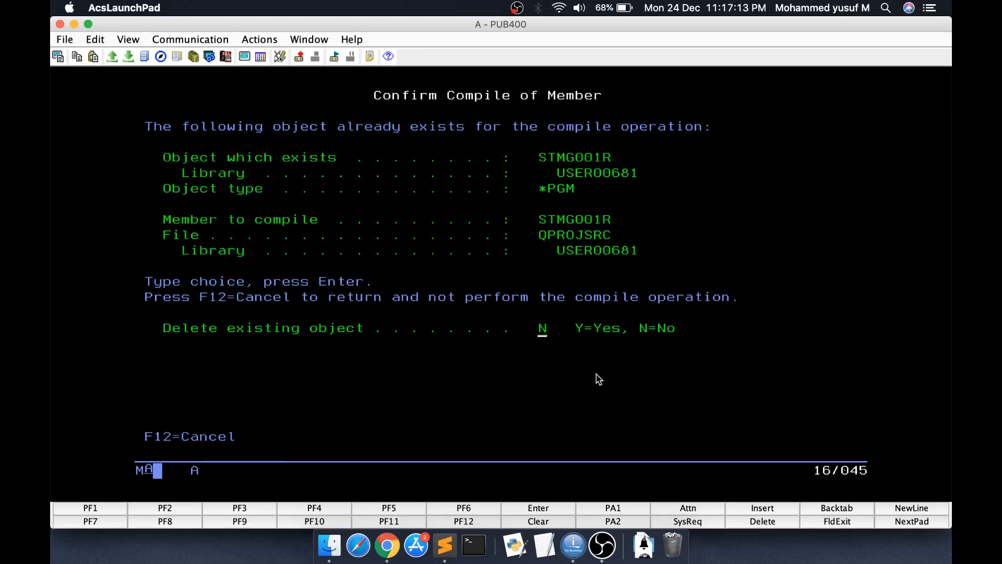
Confirm the STMG001R compile, launch the system and log in through student login option 2
{"action": "key", "text": "enter"}
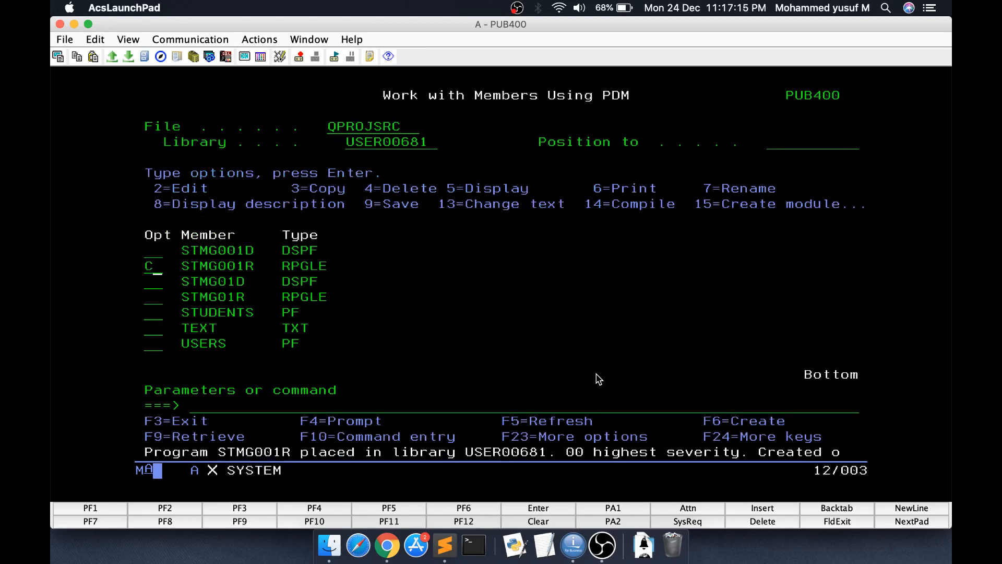
{"action": "key", "text": "Enter"}
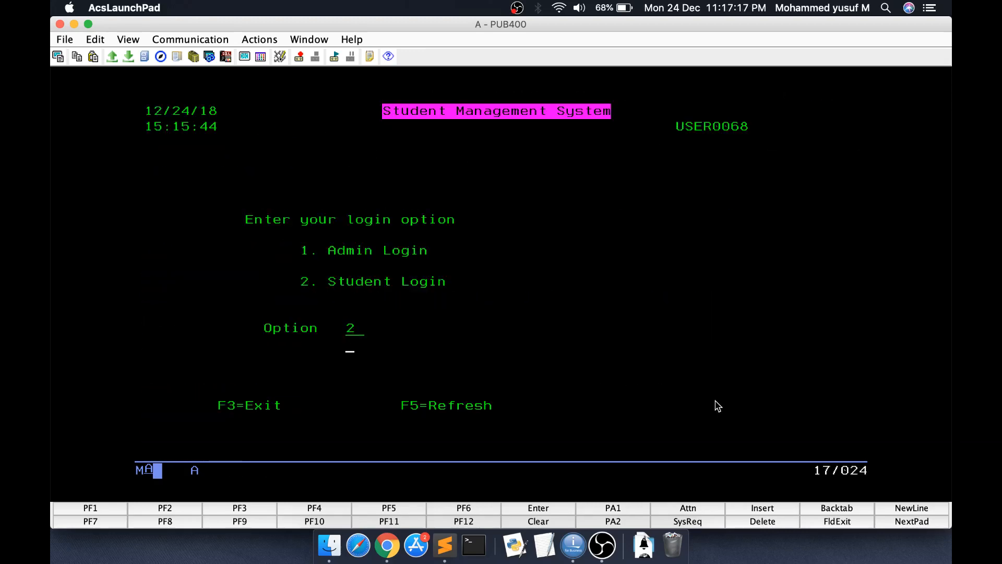
{"action": "key", "text": "enter"}
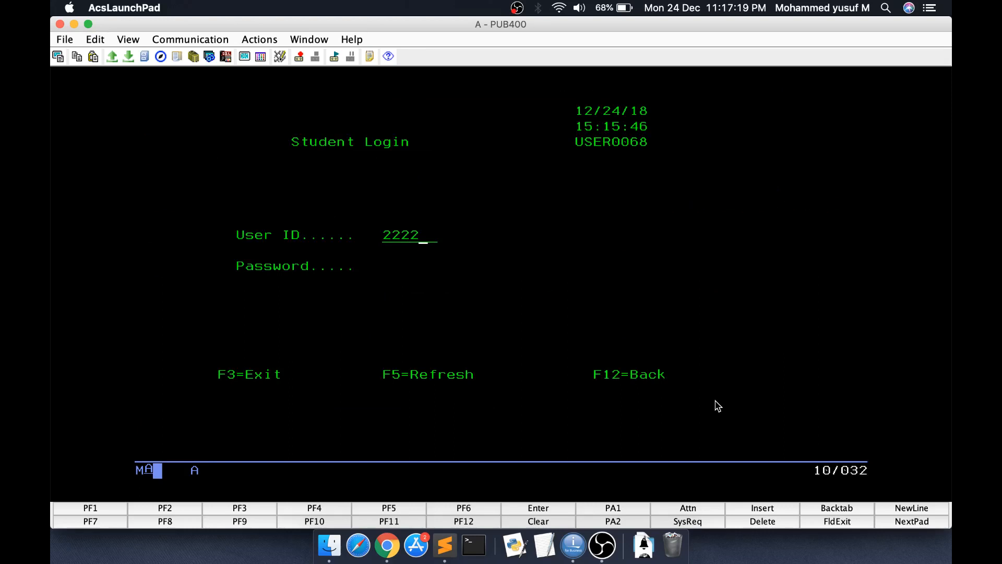
{"action": "type", "text": "2"}
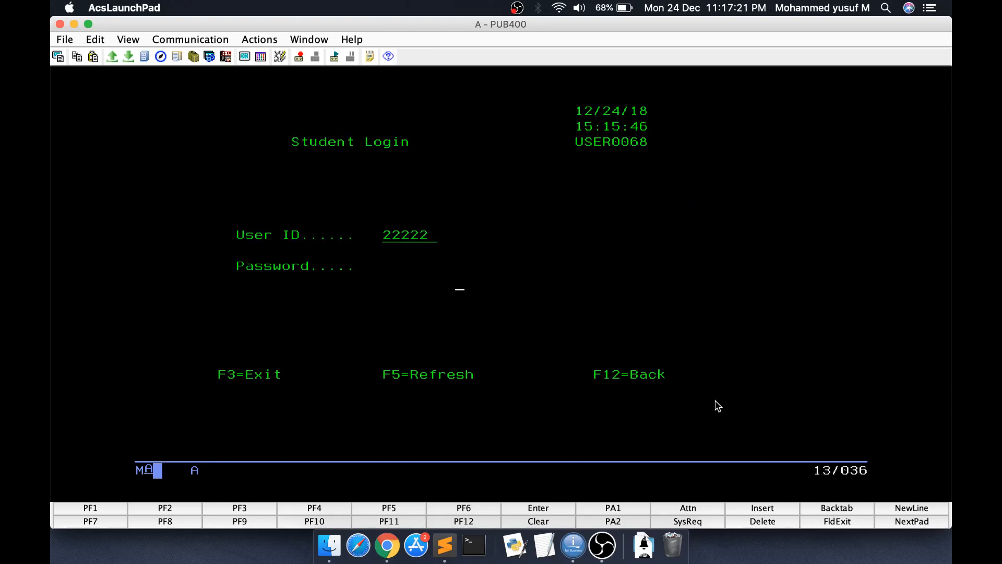
{"action": "key", "text": "Enter"}
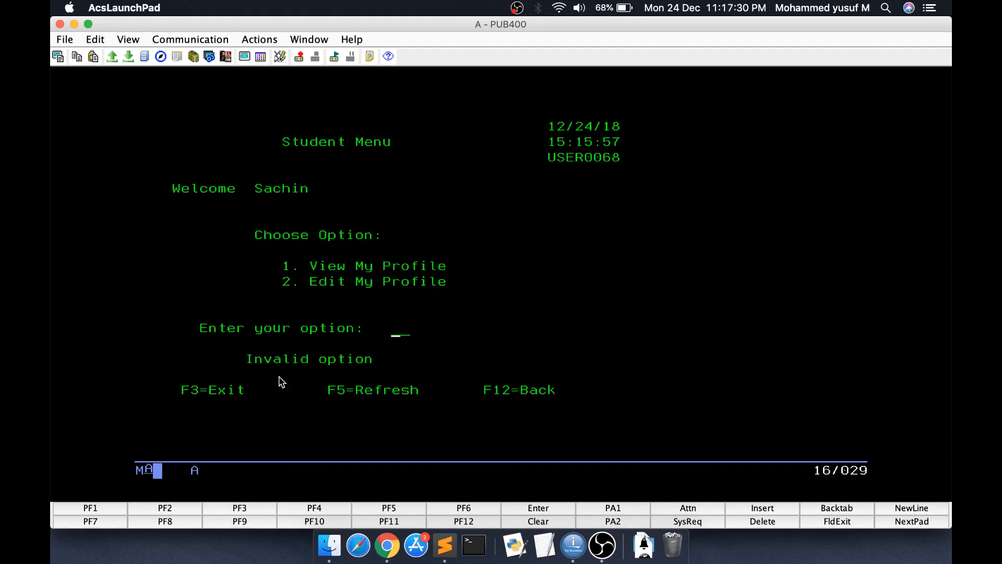
{"action": "mouse_move", "coordinate": [384, 412]}
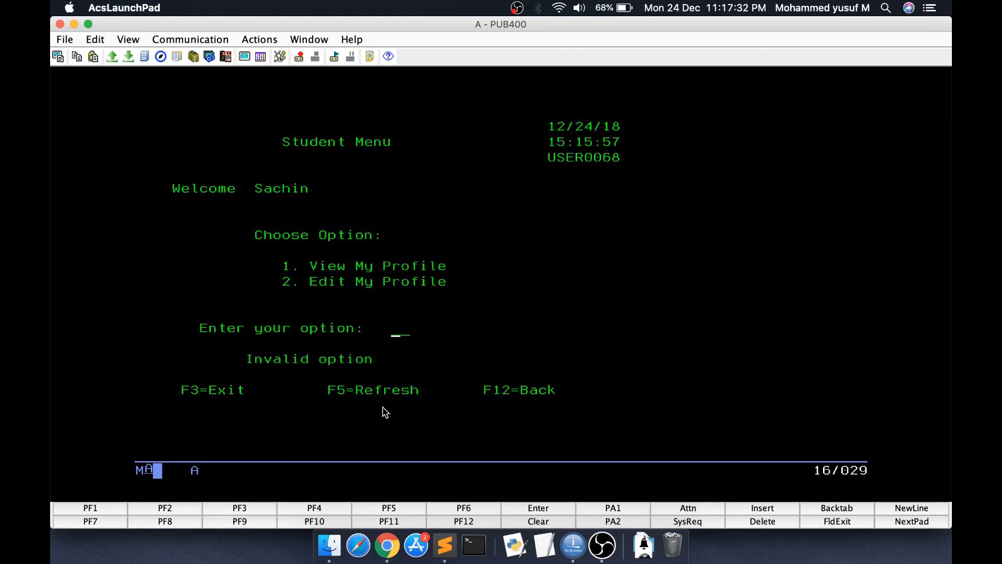
View the profile details with option 1 and return to the Student Menu with F12
{"action": "key", "text": "Enter"}
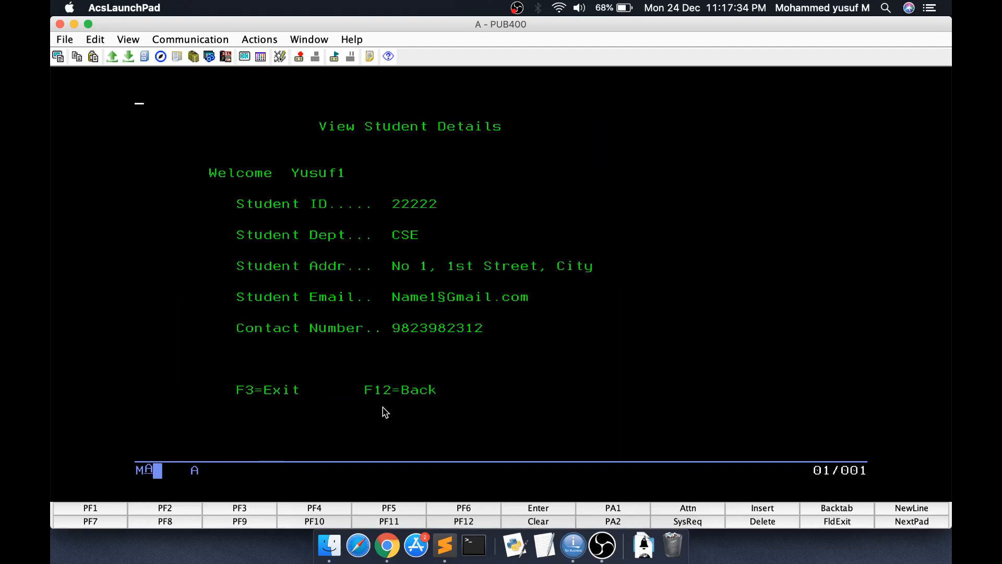
{"action": "mouse_move", "coordinate": [473, 298]}
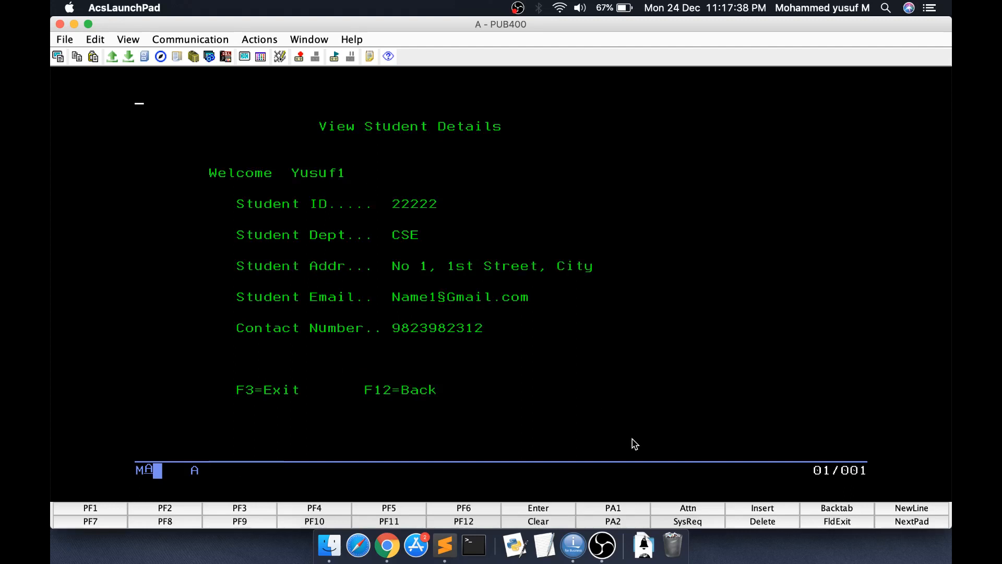
{"action": "key", "text": "F12"}
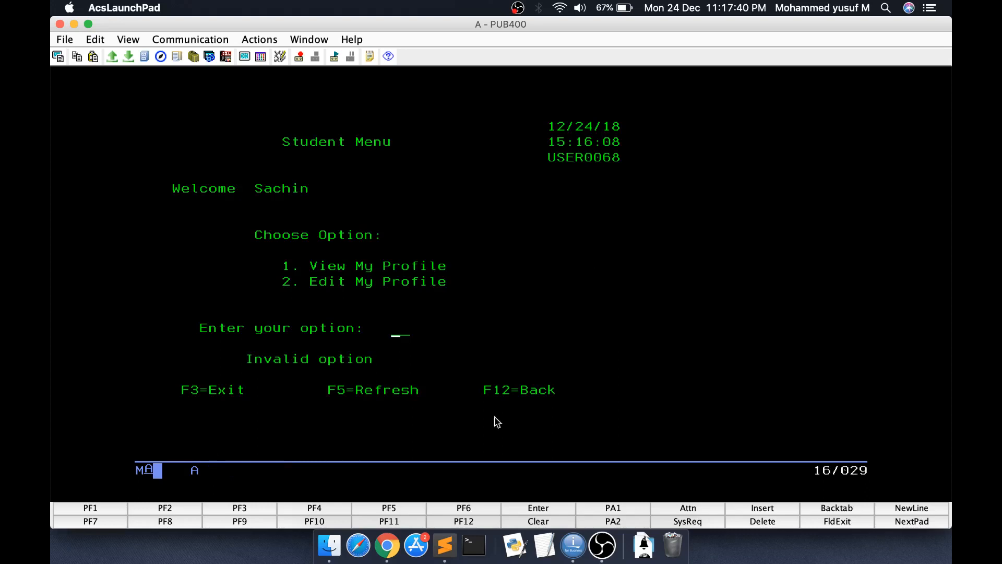
{"action": "mouse_move", "coordinate": [267, 371]}
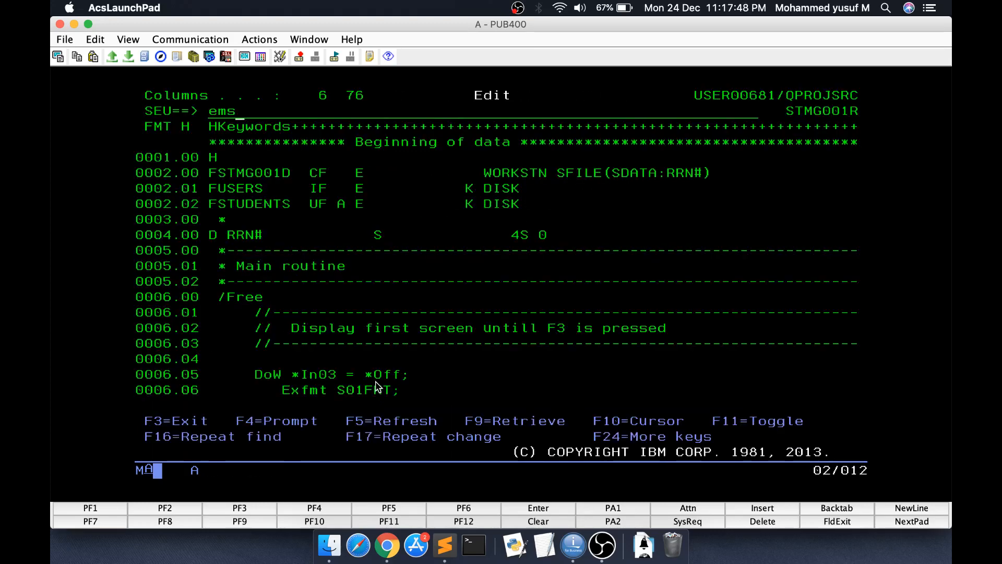
Add Clear EMSG05; after Exfmt S05FMT in the $StudOption loop
{"action": "key", "text": "Enter"}
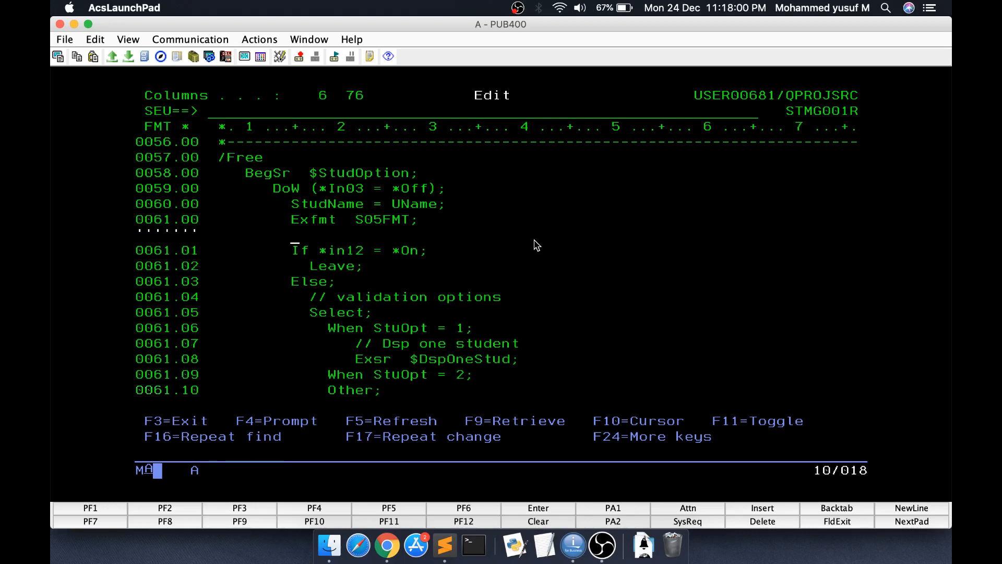
{"action": "type", "text": "Clear EMSG"}
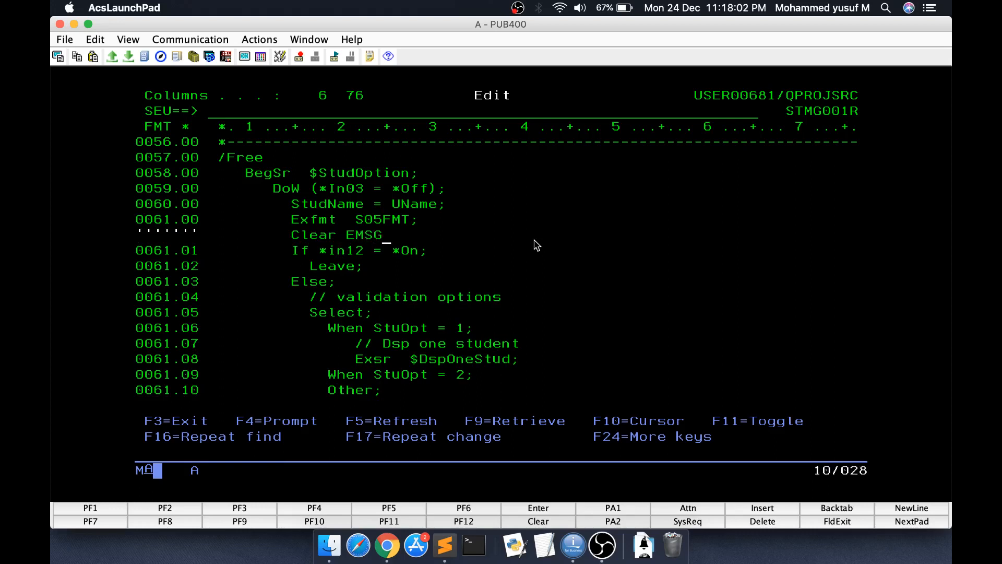
{"action": "type", "text": "05;"}
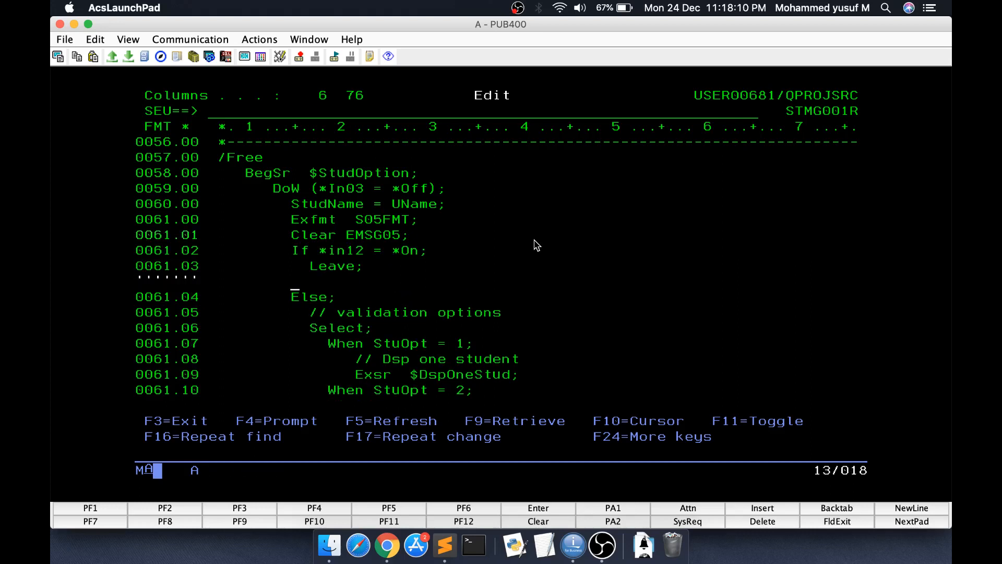
Add an ElseIf *in05 = *on branch that clears EMSG05 and StuOpt
{"action": "type", "text": "ElseIf *in05 ="}
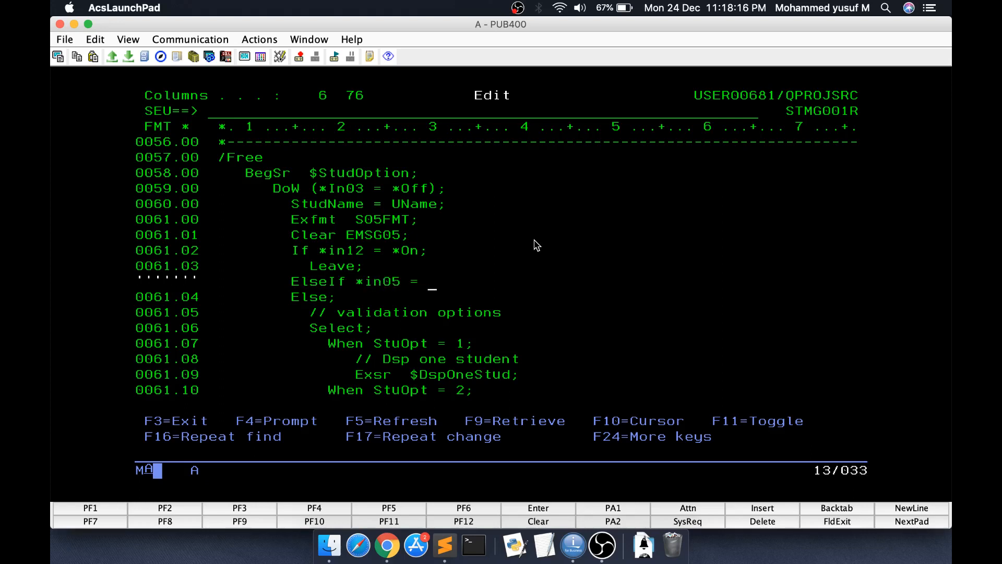
{"action": "type", "text": "*on;"}
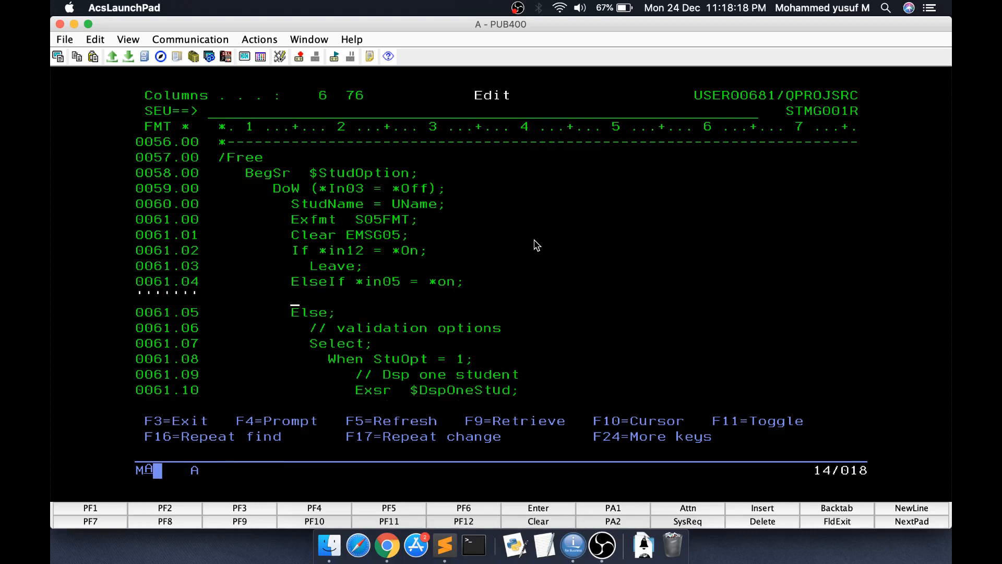
{"action": "type", "text": "Clear STud"}
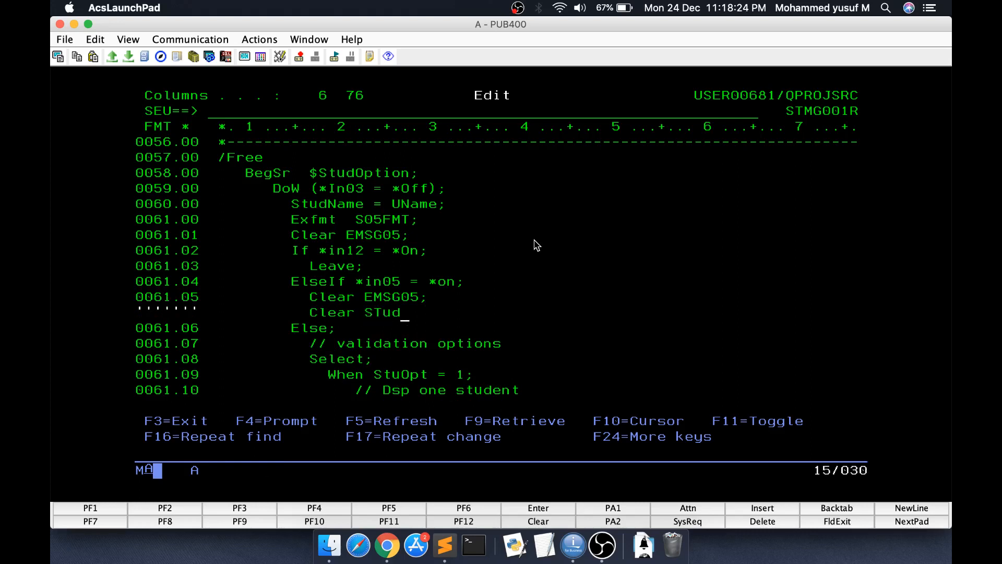
{"action": "type", "text": "Op"}
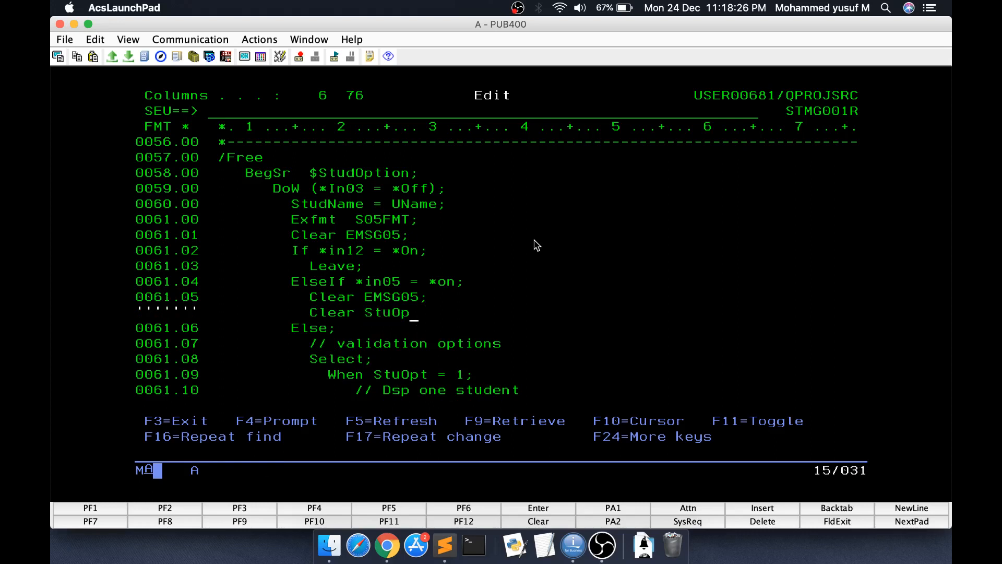
{"action": "type", "text": "t;"}
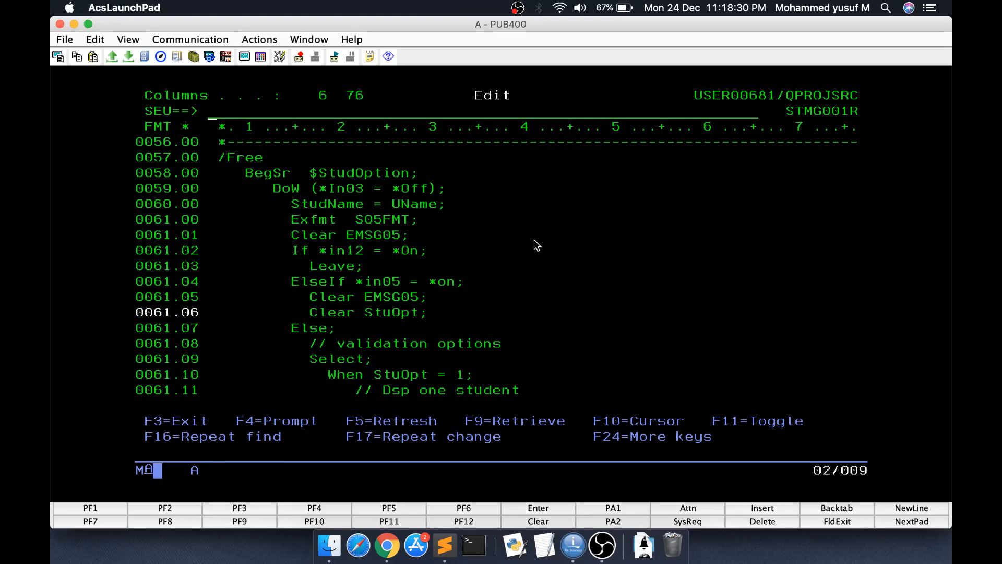
Save and compile STMG001R, then log in to the Student Menu as user 22222
{"action": "key", "text": "F3"}
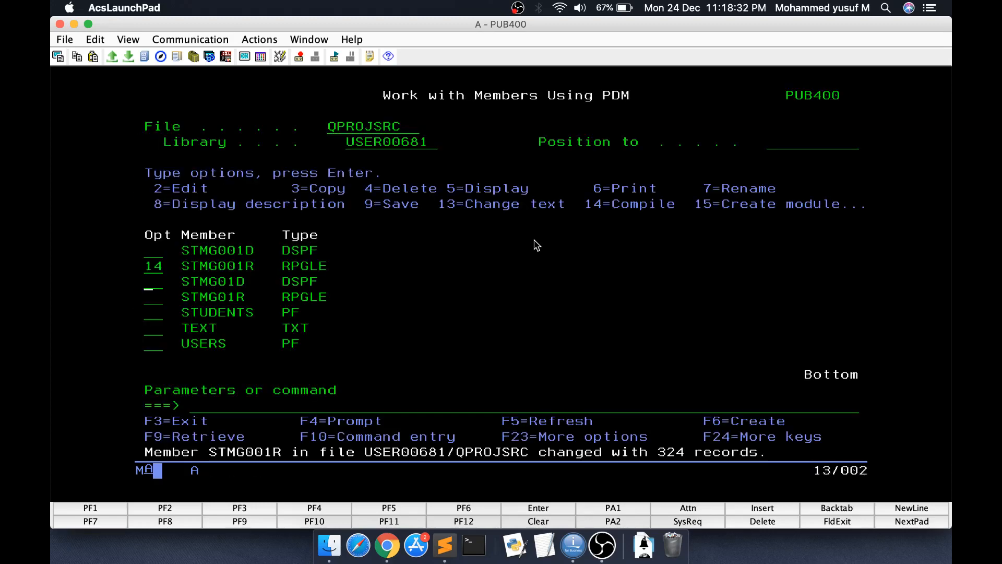
{"action": "key", "text": "Enter"}
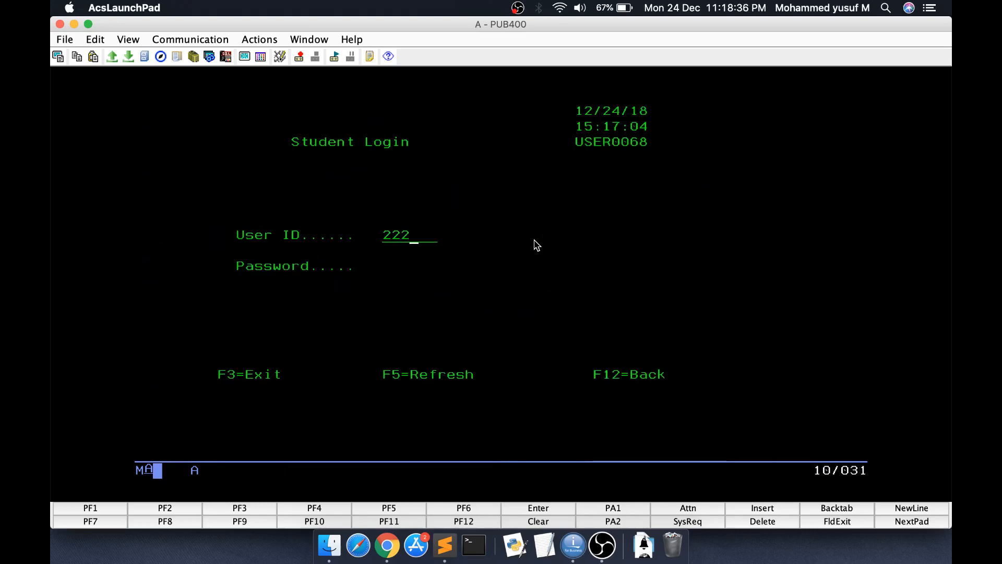
{"action": "type", "text": "22"}
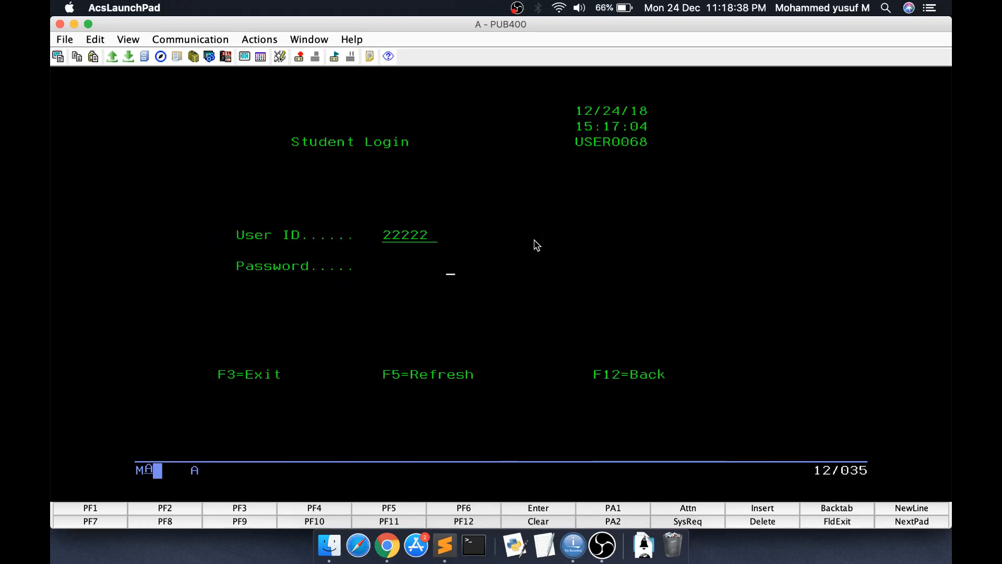
{"action": "key", "text": "Enter"}
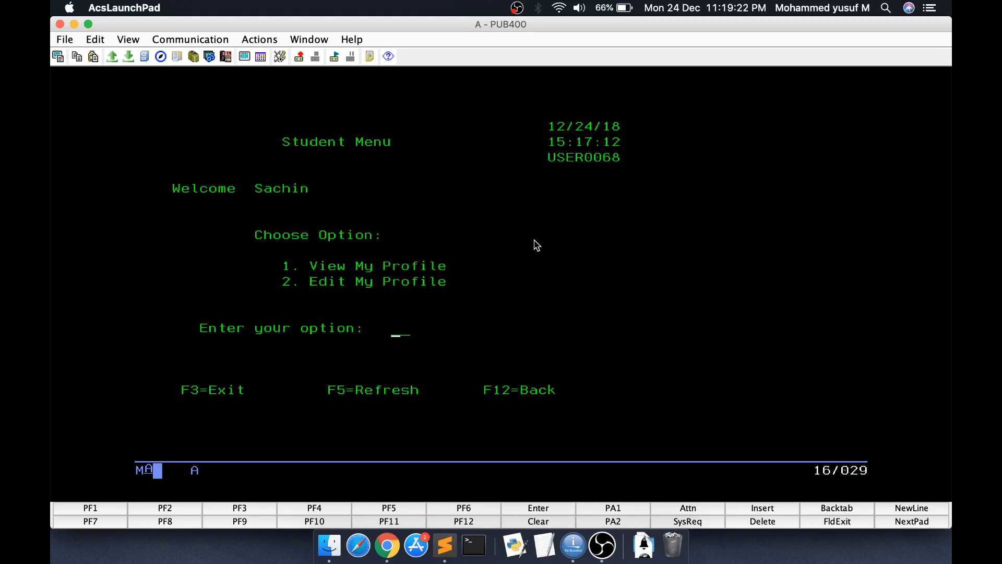
{"action": "mouse_move", "coordinate": [579, 346]}
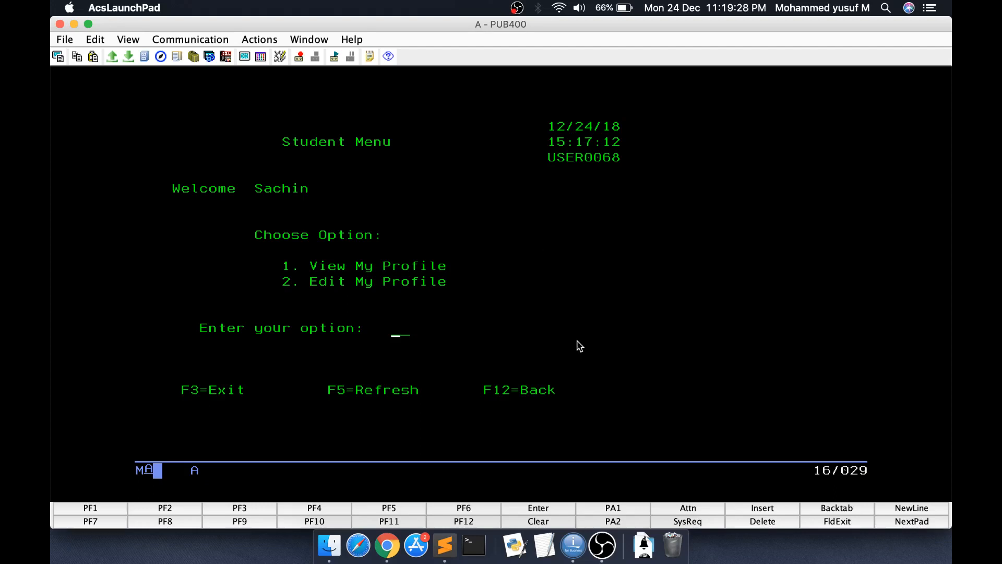
{"action": "mouse_move", "coordinate": [605, 532]}
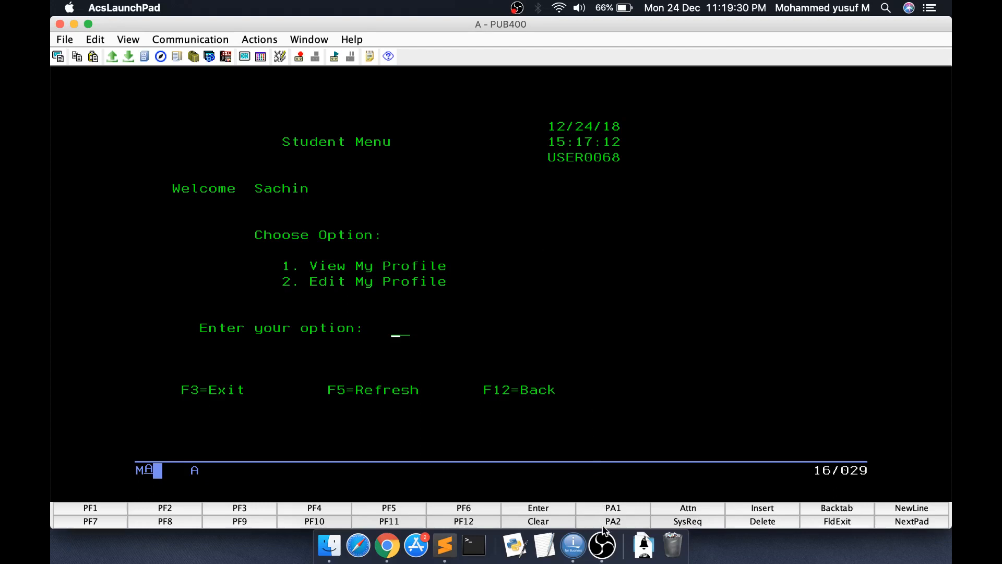
{"action": "mouse_move", "coordinate": [602, 535]}
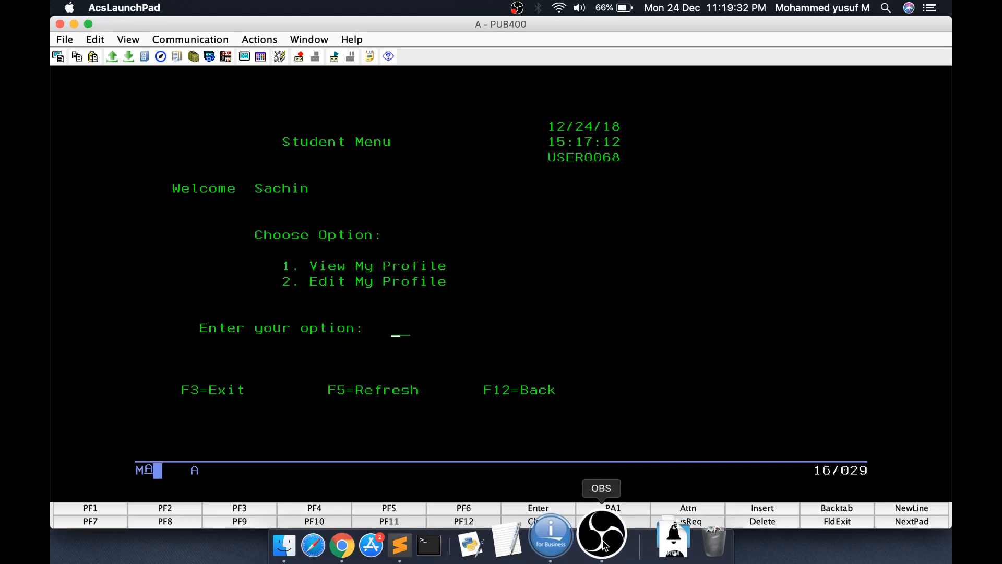
Bring OBS Studio to the front while the Student Menu stays open
{"action": "left_click", "coordinate": [602, 534]}
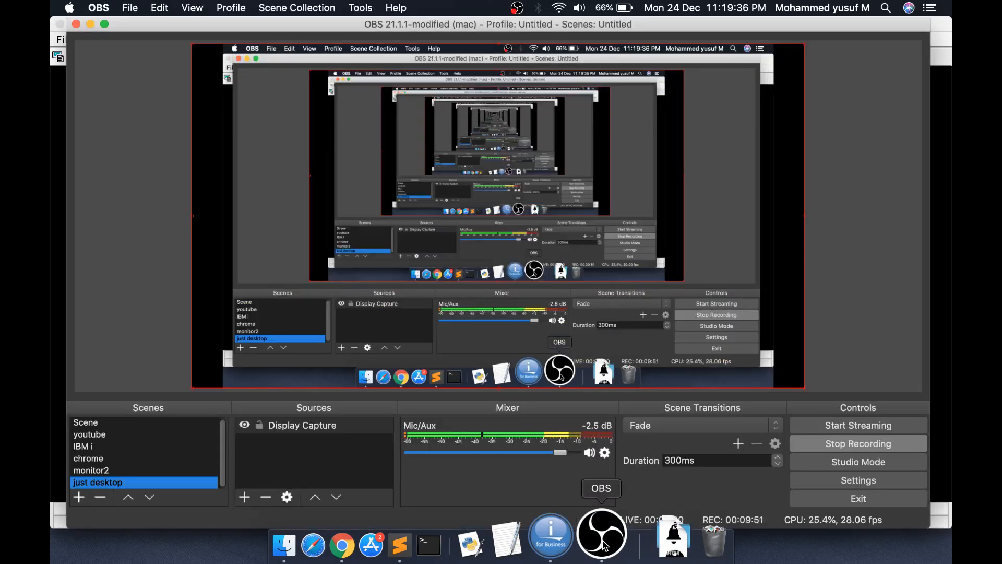